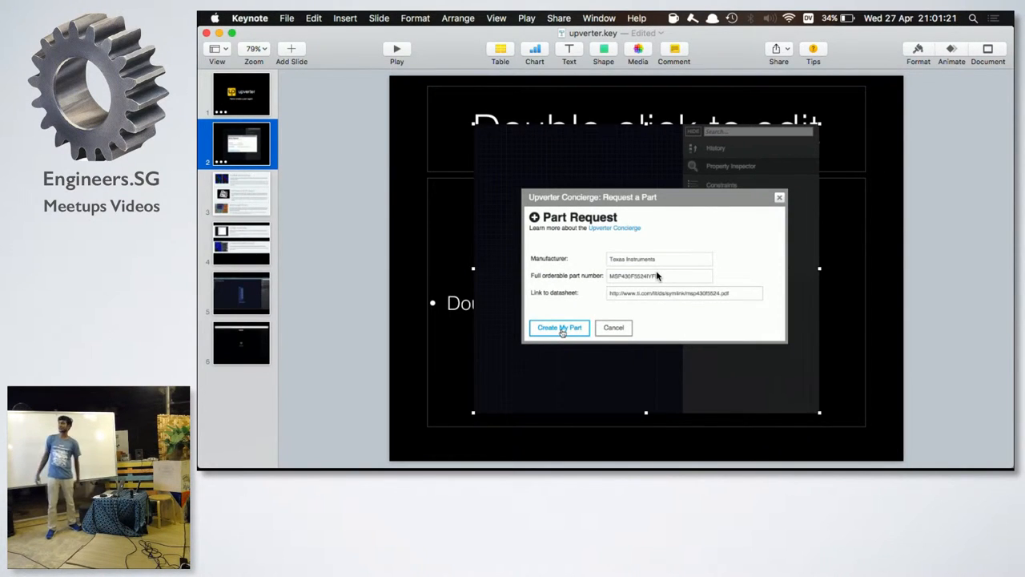
Step: Replay the part request clip, then place generic 5k resistors on the schematic
{"action": "left_click", "coordinate": [559, 327]}
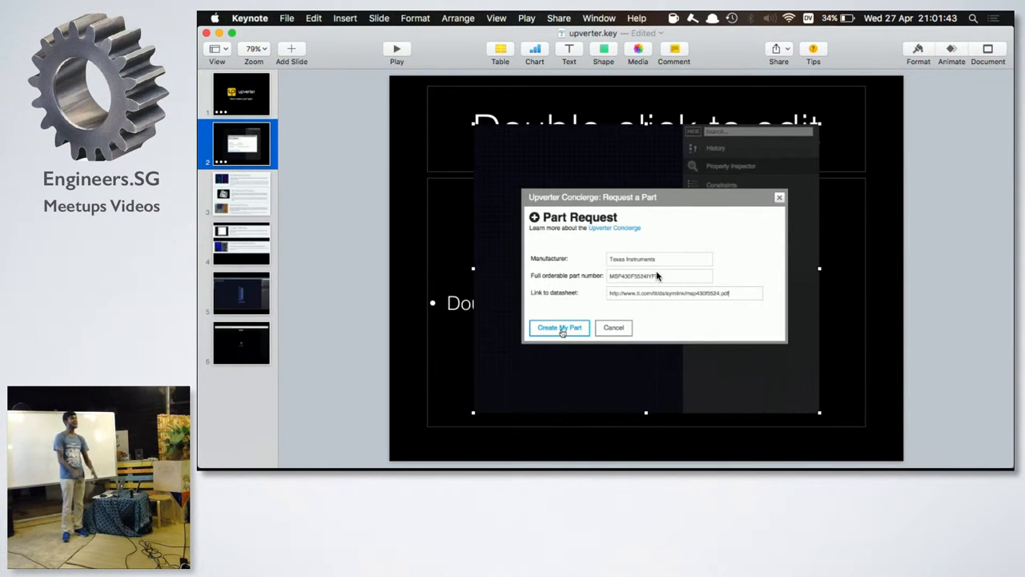
{"action": "left_click", "coordinate": [559, 327]}
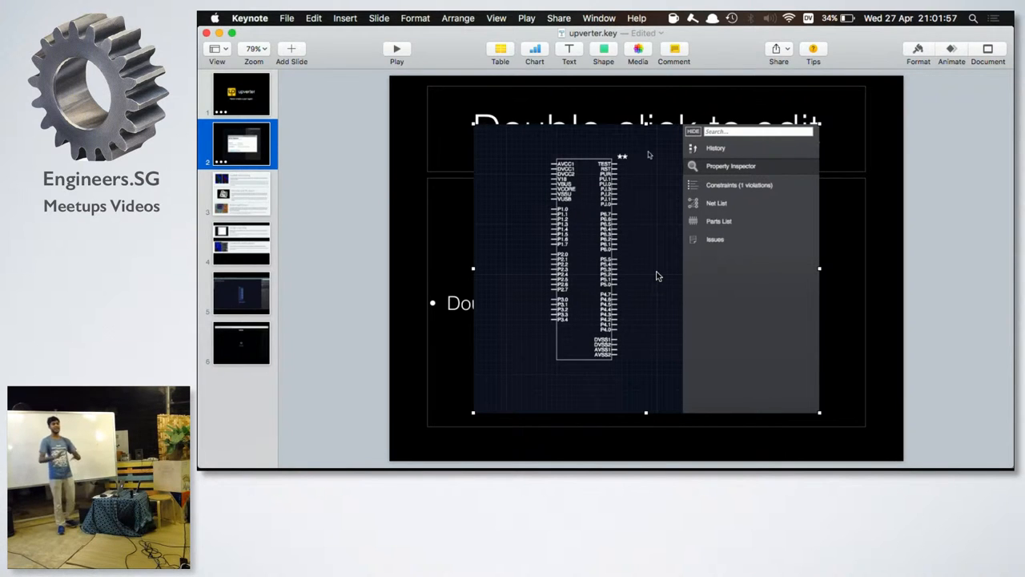
{"action": "mouse_move", "coordinate": [585, 218]}
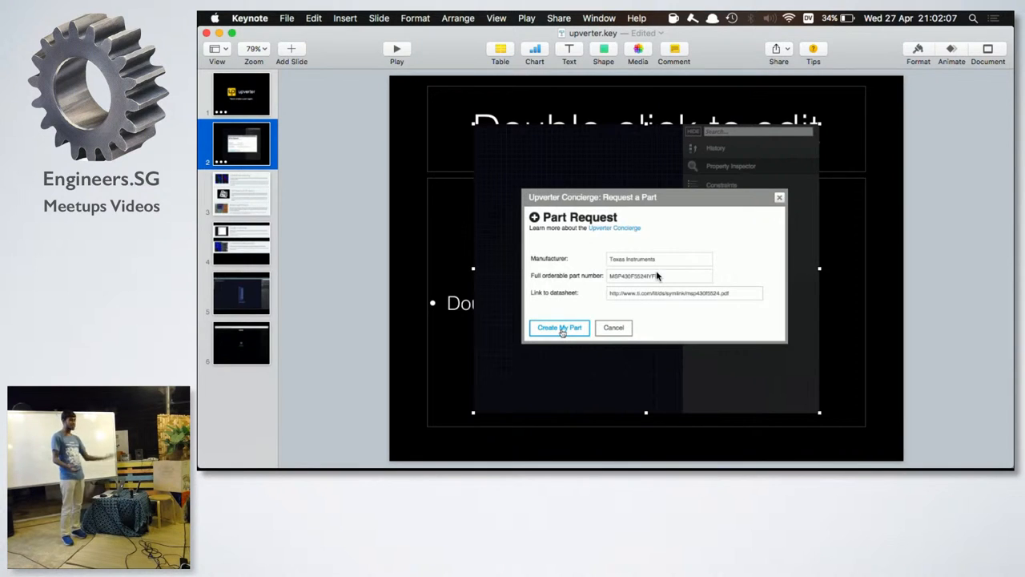
{"action": "left_click", "coordinate": [559, 327]}
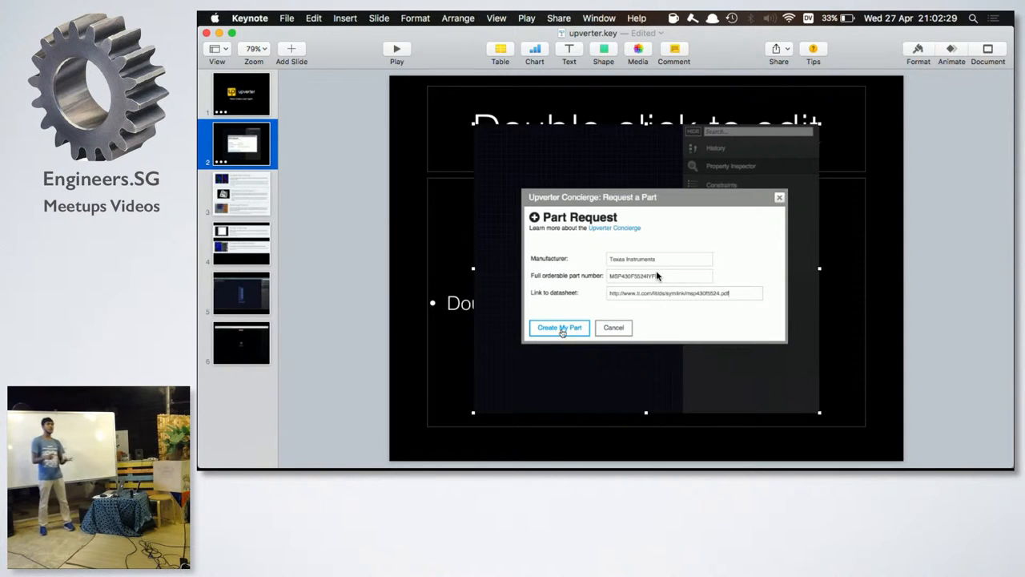
{"action": "left_click", "coordinate": [559, 327]}
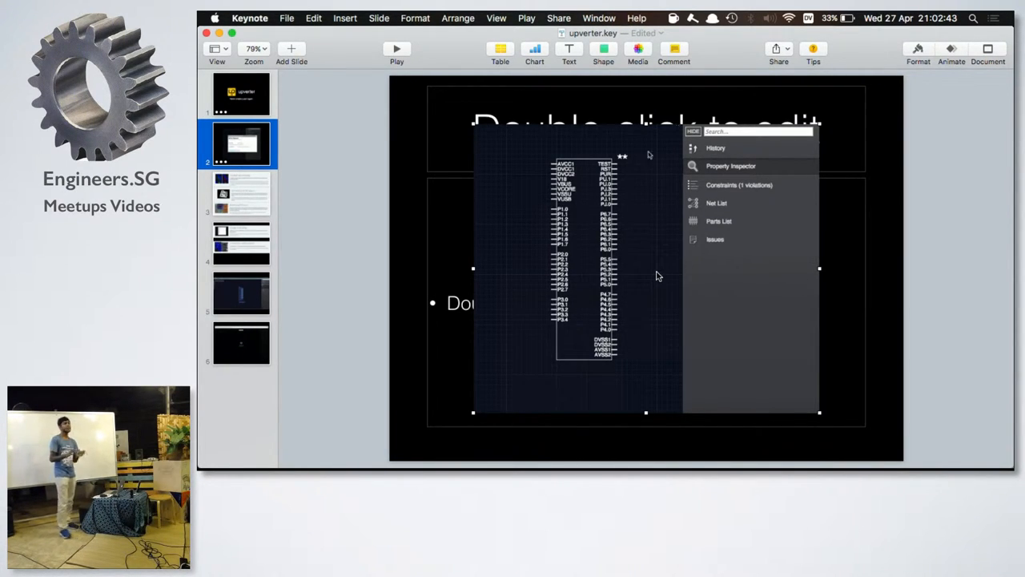
{"action": "mouse_move", "coordinate": [585, 217]}
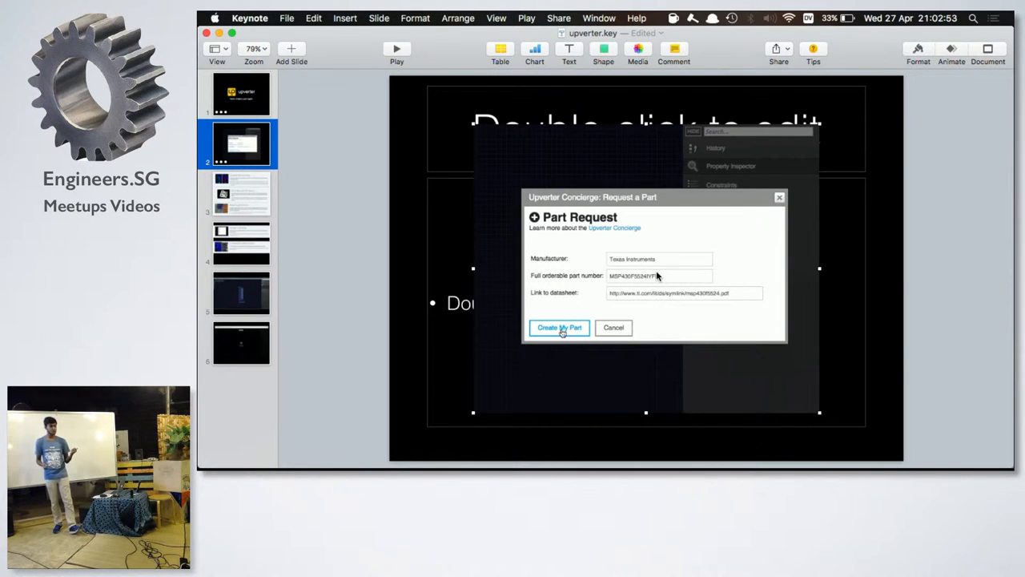
{"action": "left_click", "coordinate": [558, 327]}
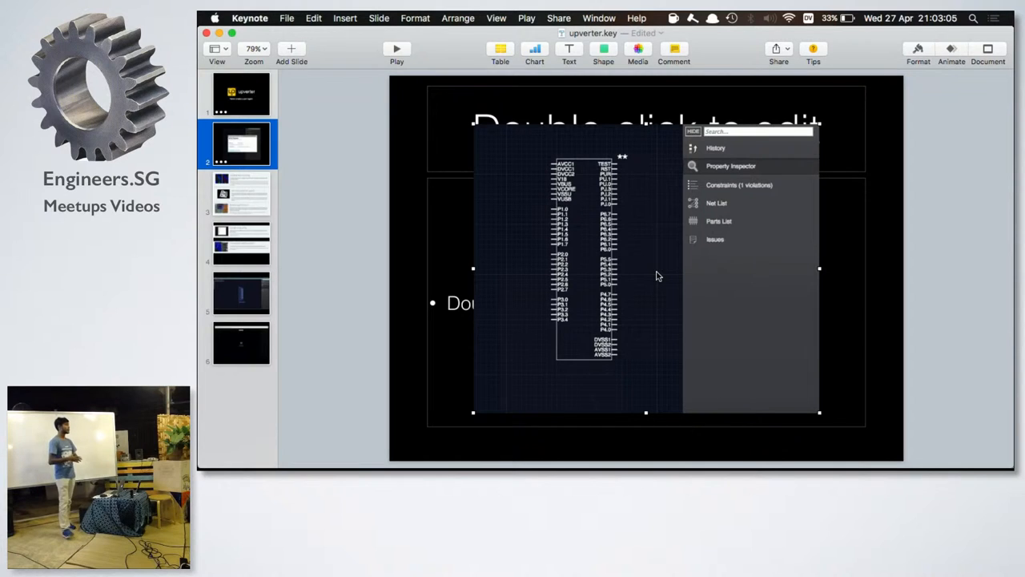
{"action": "mouse_move", "coordinate": [583, 208]}
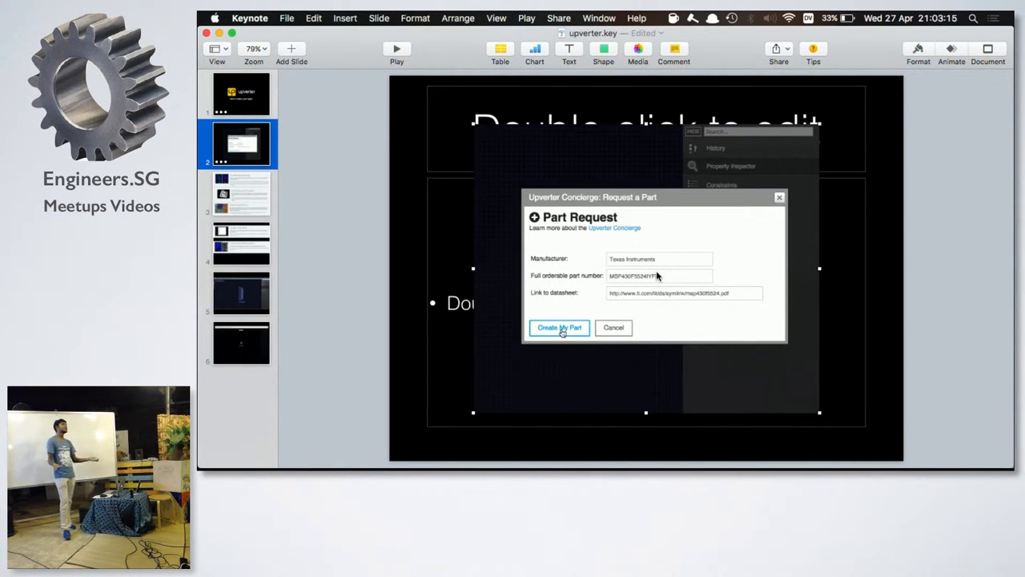
{"action": "left_click", "coordinate": [559, 328]}
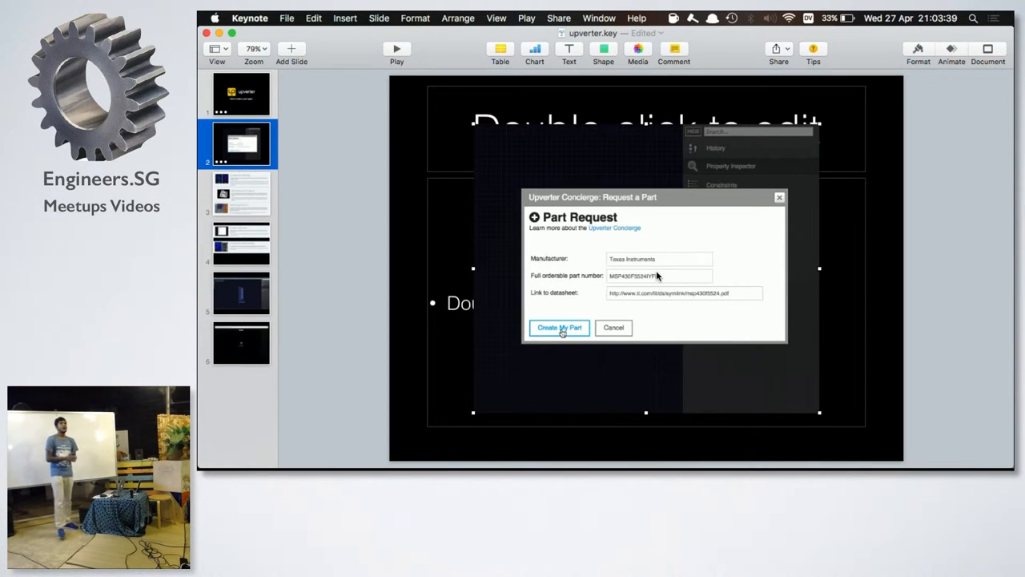
{"action": "left_click", "coordinate": [559, 328]}
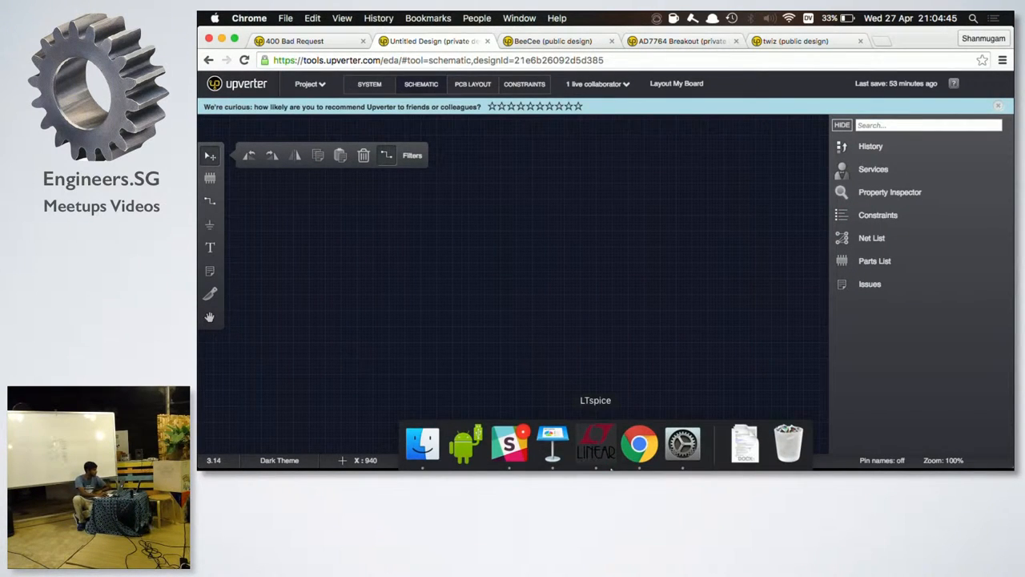
{"action": "mouse_move", "coordinate": [552, 443]}
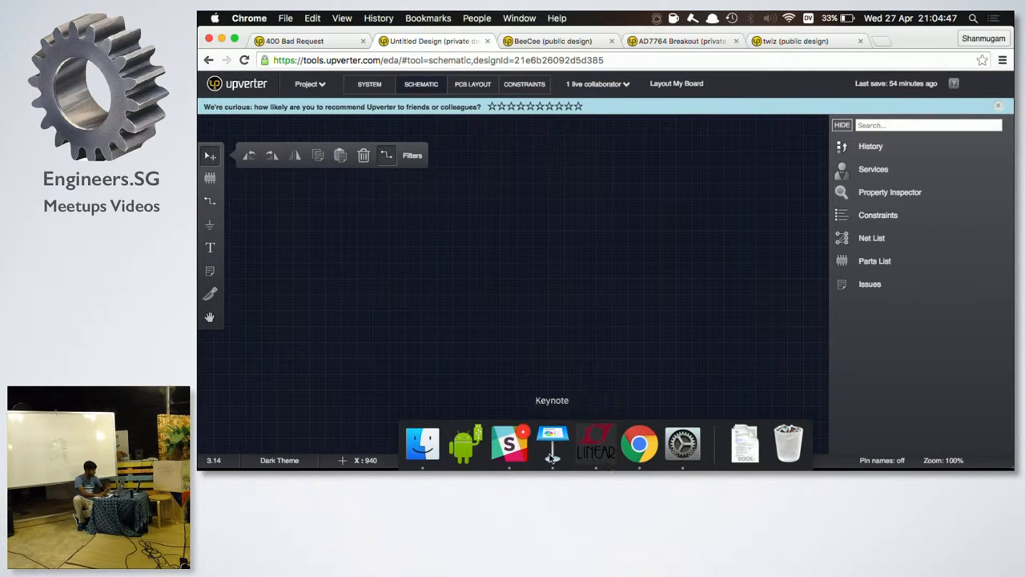
{"action": "mouse_move", "coordinate": [373, 221]}
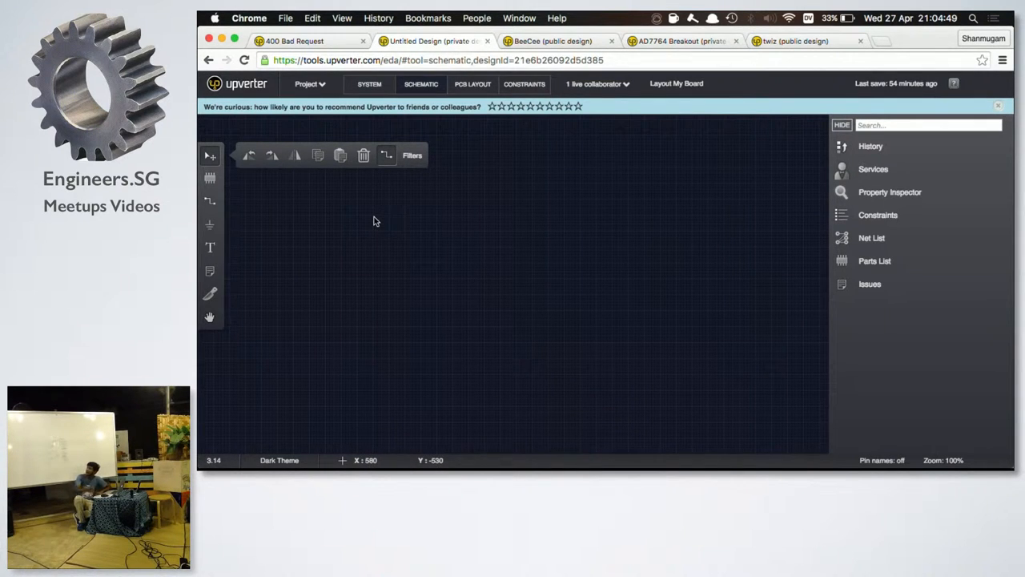
{"action": "mouse_move", "coordinate": [380, 287]}
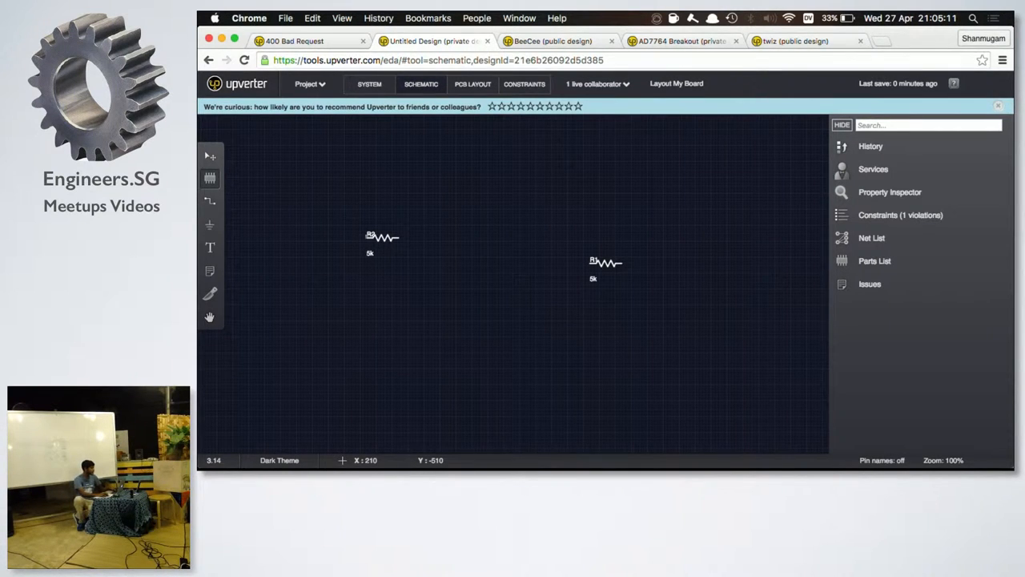
{"action": "left_click_drag", "start_coordinate": [382, 236], "coordinate": [616, 294]}
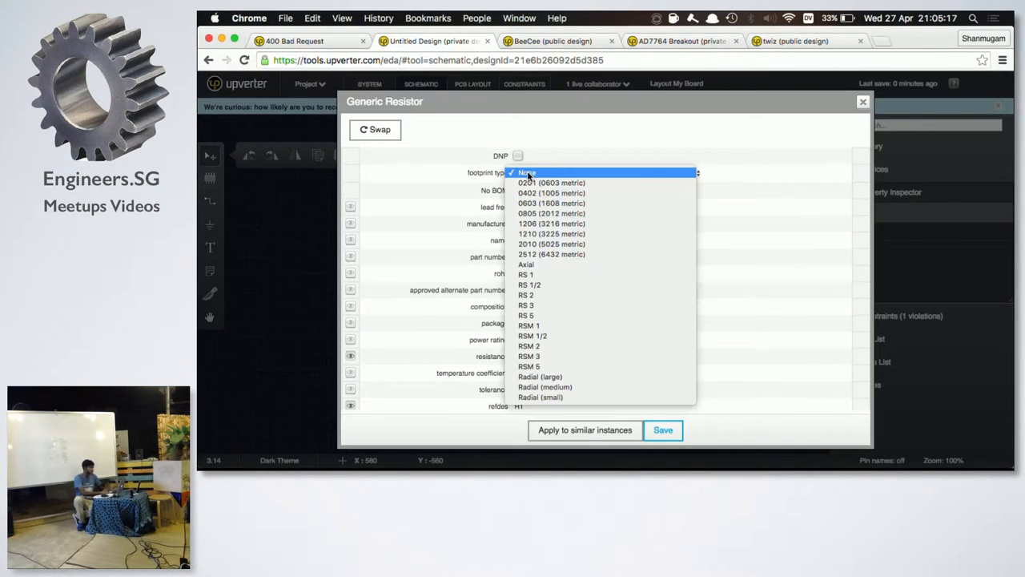
{"action": "mouse_move", "coordinate": [551, 182]}
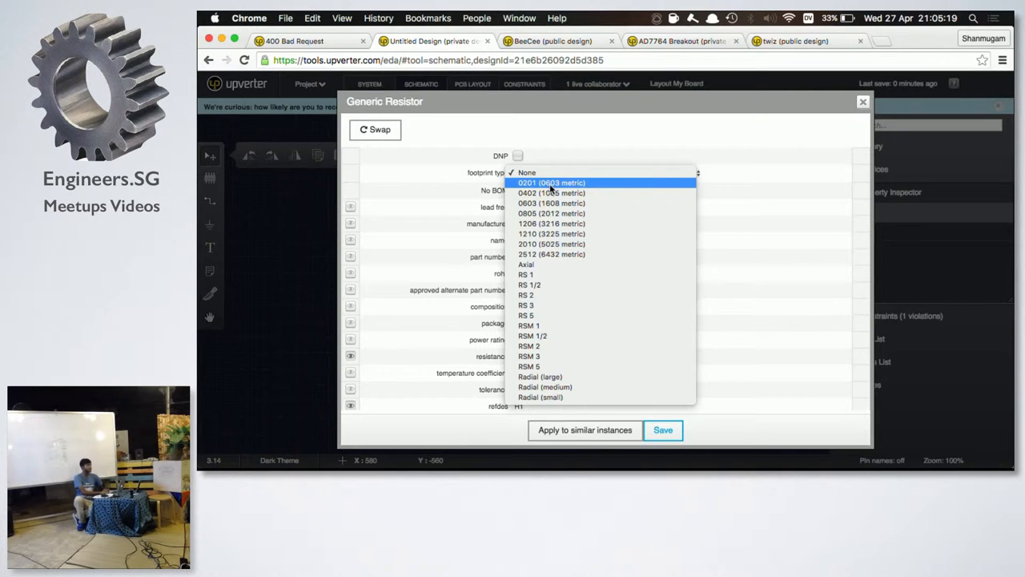
Step: Set R1's footprint to 0805 and its resistance to 1000, then save
{"action": "left_click", "coordinate": [550, 183]}
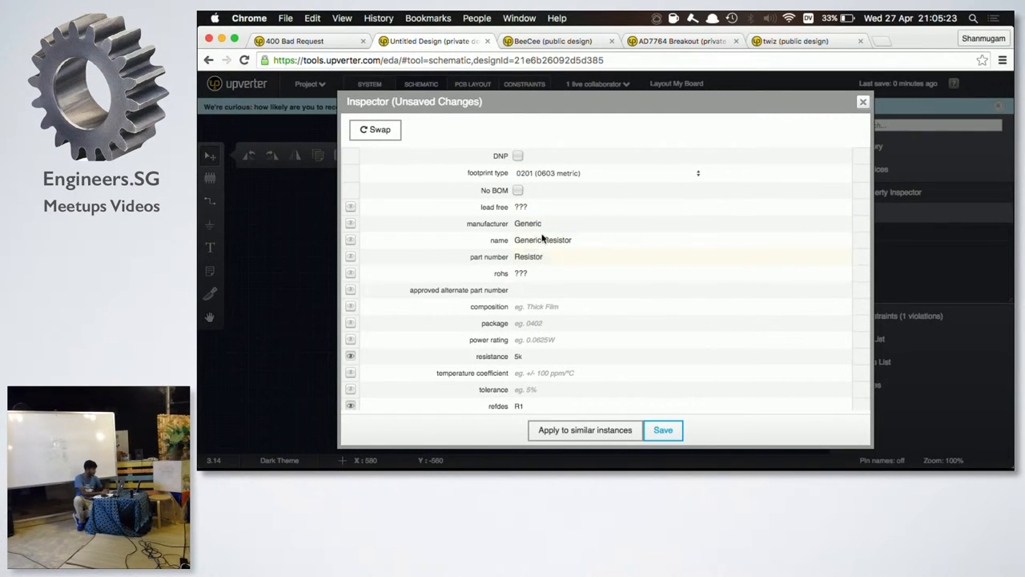
{"action": "left_click", "coordinate": [698, 173]}
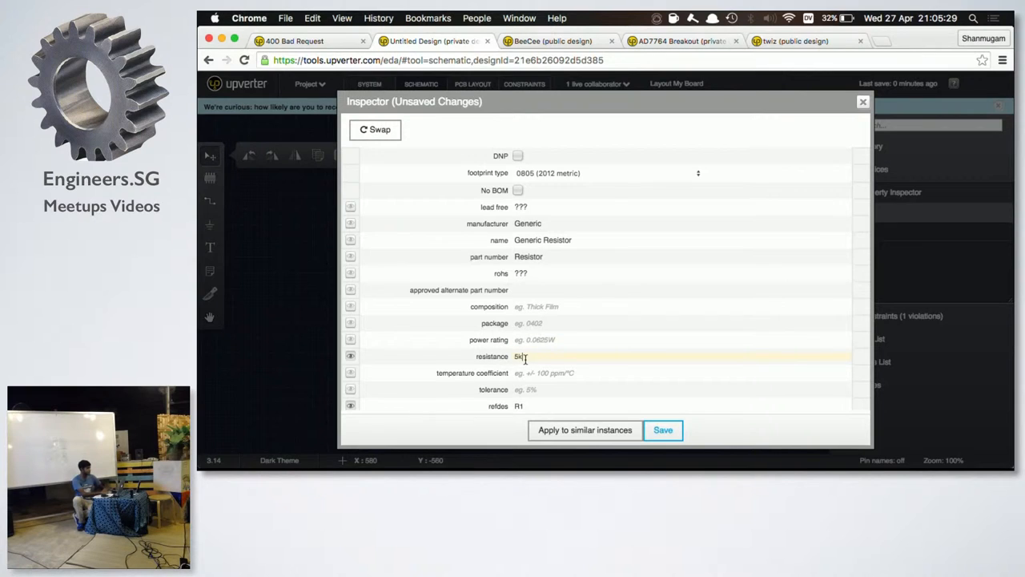
{"action": "type", "text": "10"}
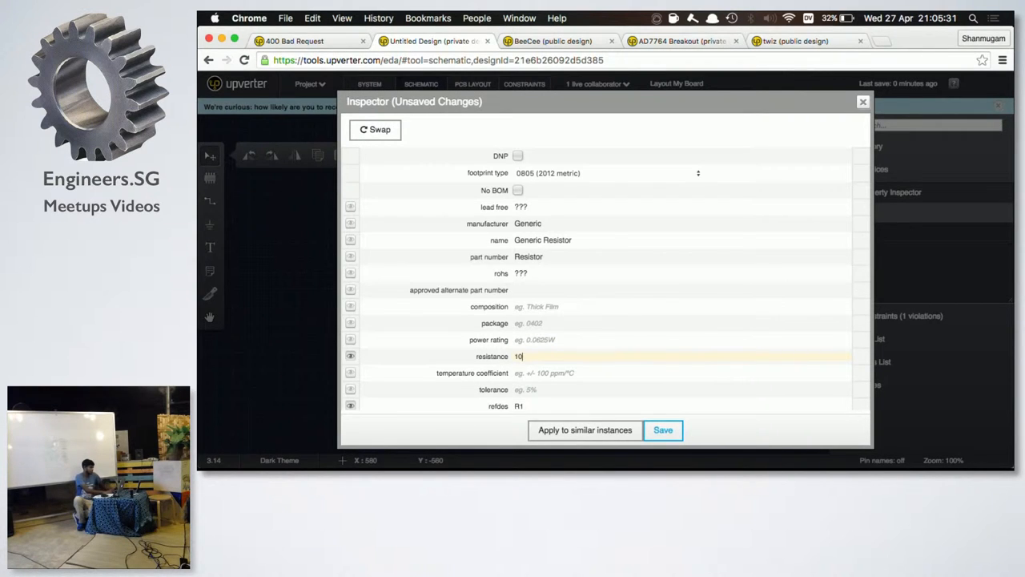
{"action": "type", "text": "00"}
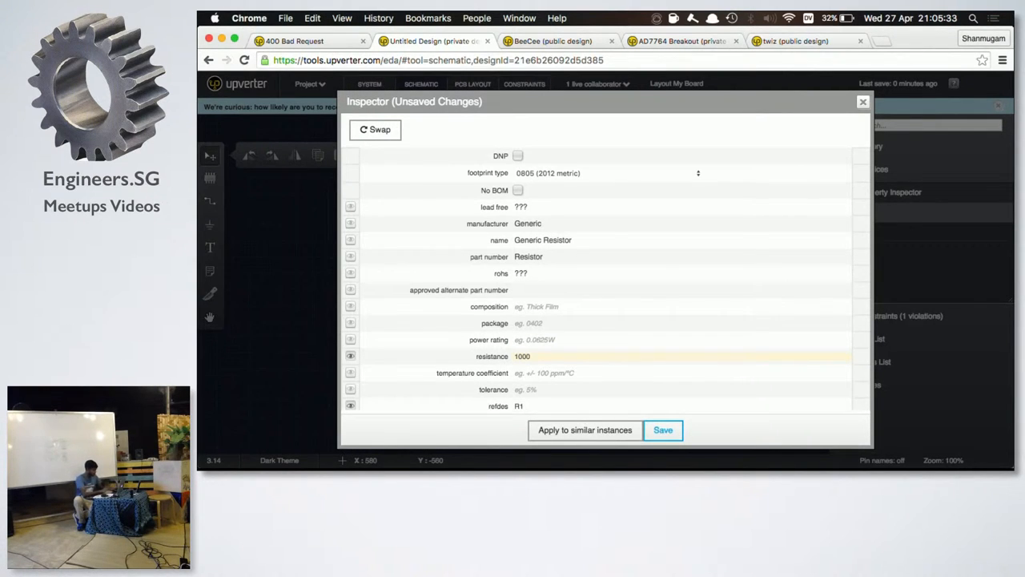
{"action": "left_click", "coordinate": [663, 429]}
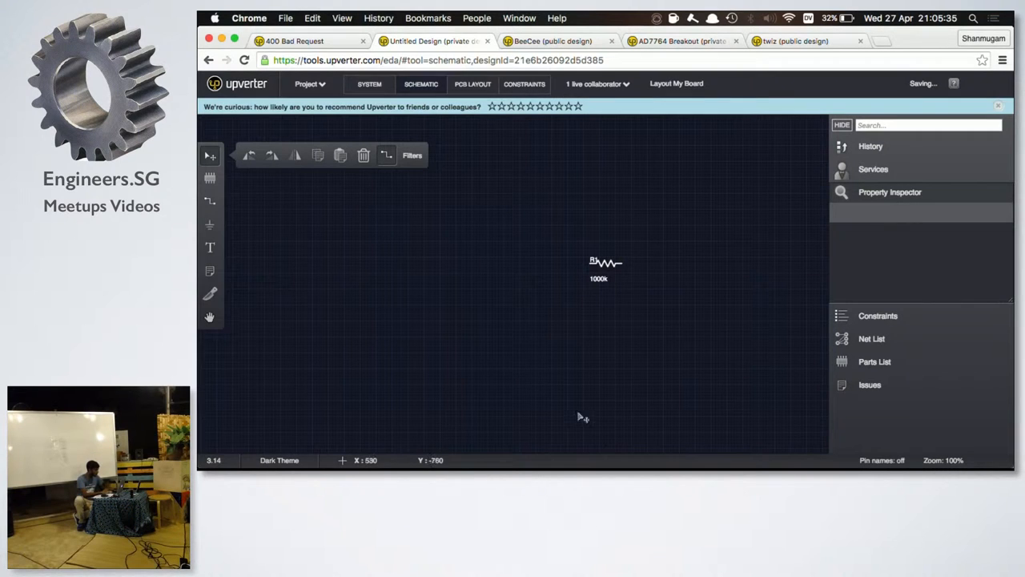
{"action": "mouse_move", "coordinate": [604, 250]}
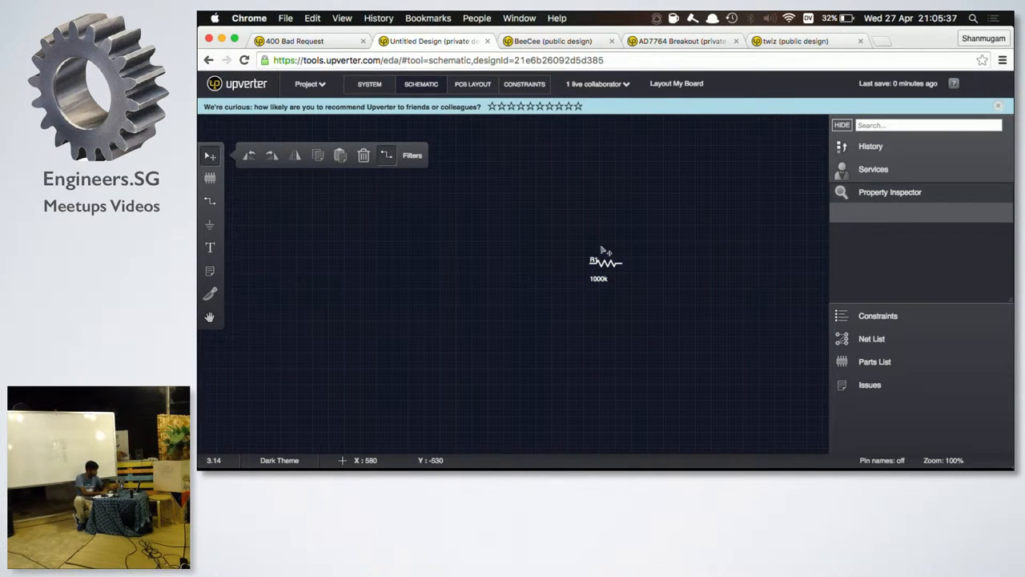
Step: View R1's footprint on the PCB layout, then return to the schematic
{"action": "left_click", "coordinate": [472, 84]}
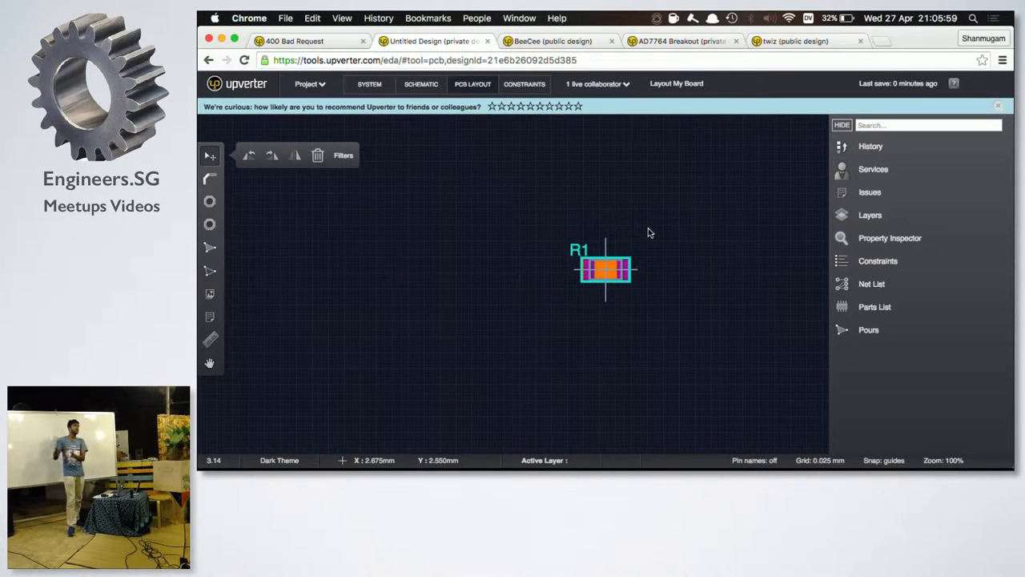
{"action": "left_click", "coordinate": [421, 83]}
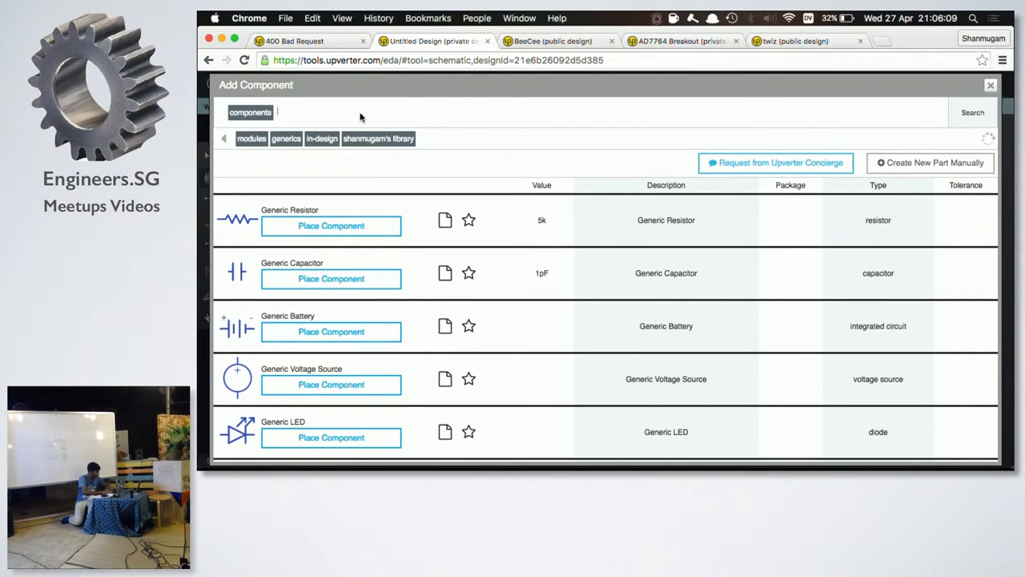
Step: Search the library for 'led' and expand the Property Inspector panel
{"action": "type", "text": "led"}
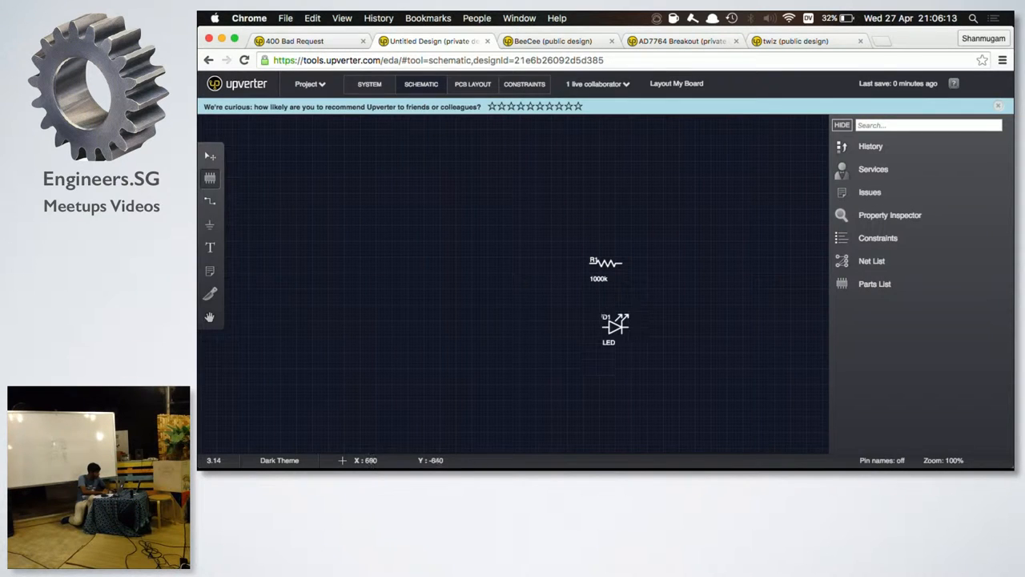
{"action": "double_click", "coordinate": [615, 324]}
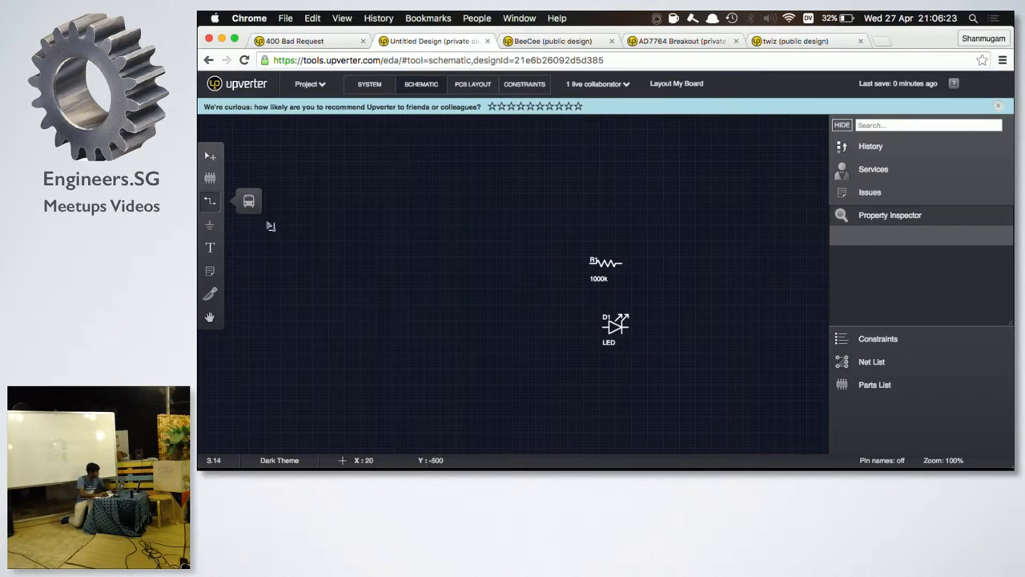
Step: Wire resistor R1 to LED D1 and open the constraint violations list
{"action": "left_click", "coordinate": [606, 263]}
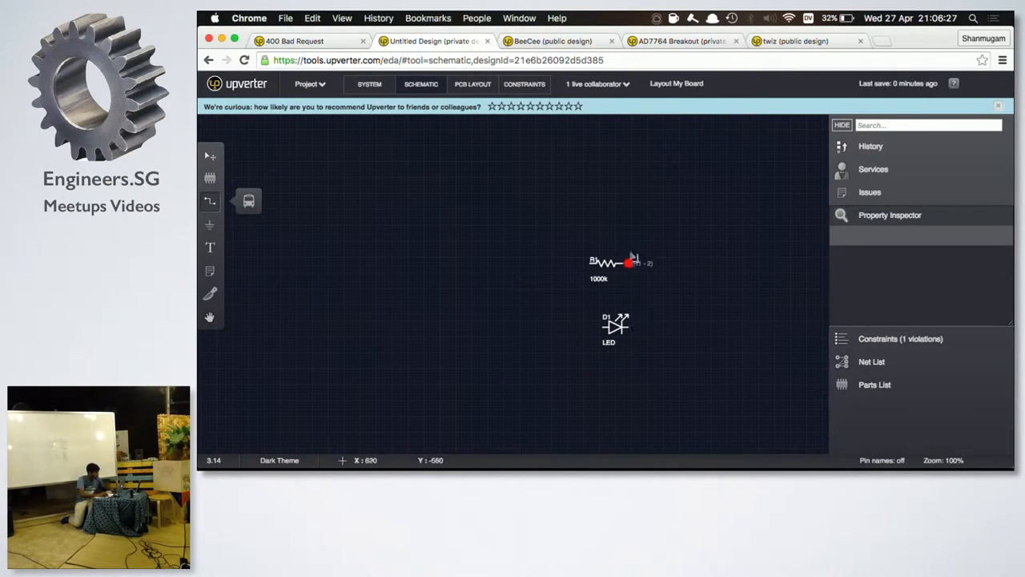
{"action": "left_click_drag", "start_coordinate": [631, 262], "coordinate": [636, 327]}
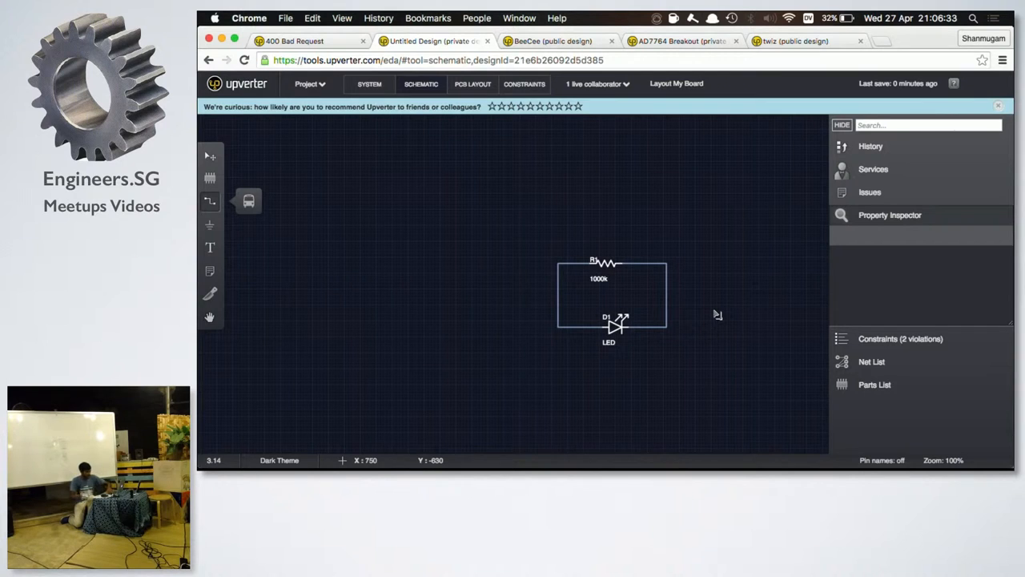
{"action": "mouse_move", "coordinate": [713, 297]}
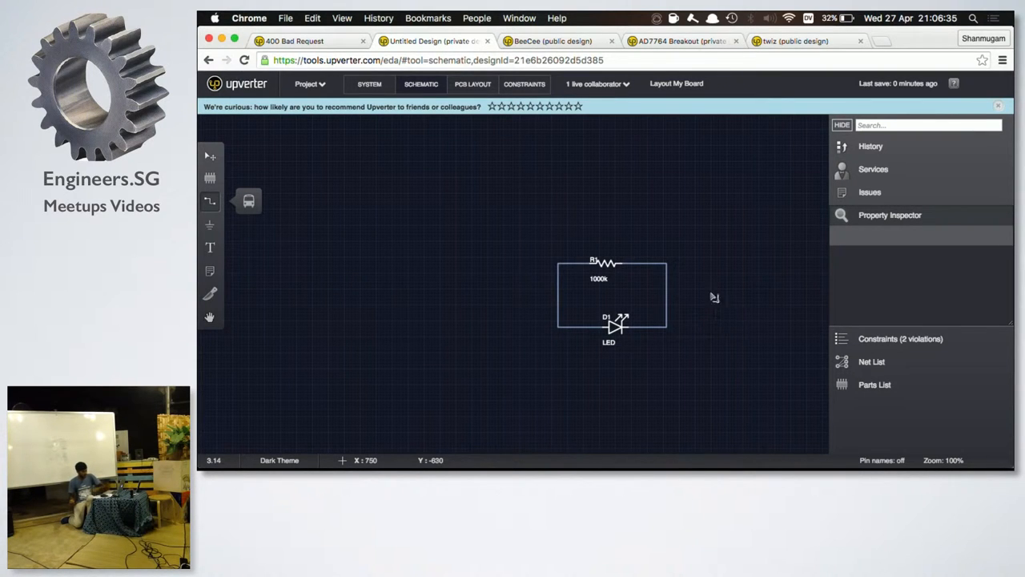
{"action": "mouse_move", "coordinate": [716, 308]}
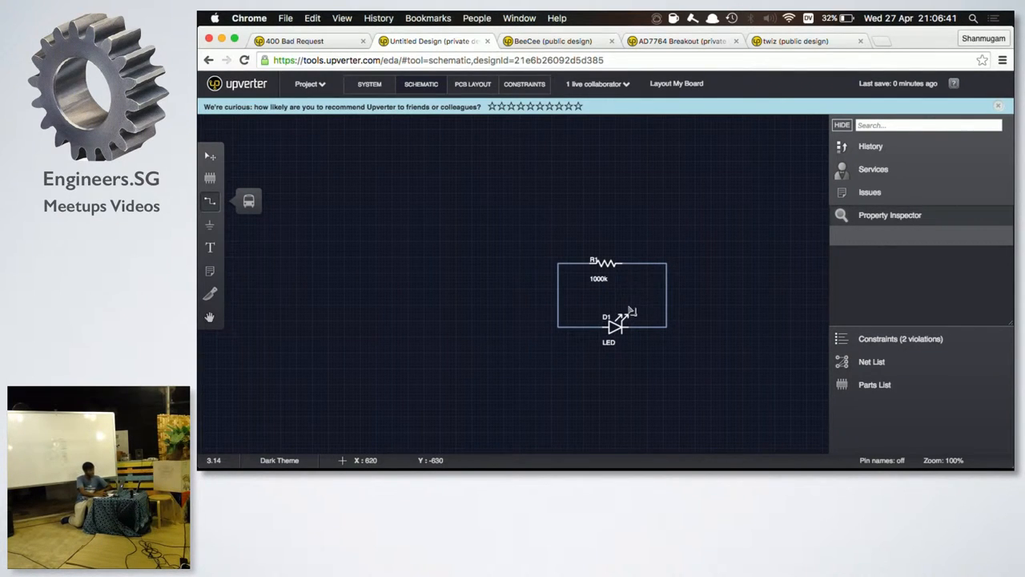
{"action": "mouse_move", "coordinate": [678, 310]}
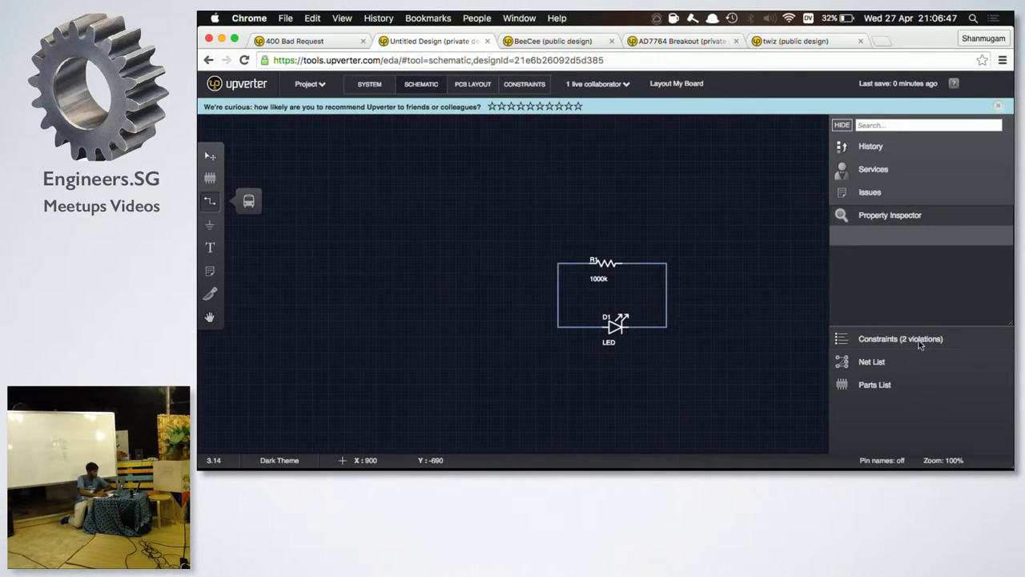
{"action": "left_click", "coordinate": [900, 339]}
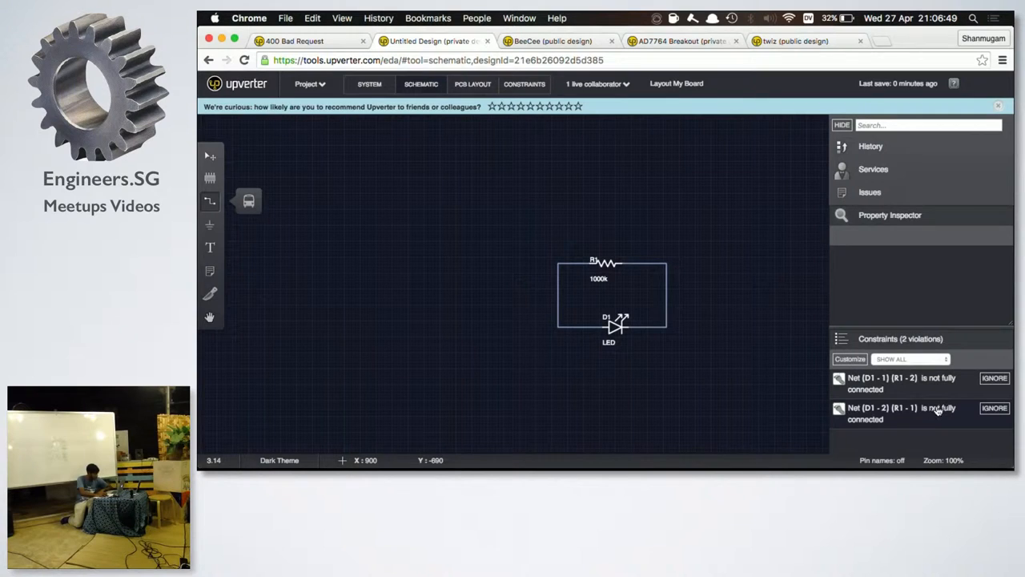
{"action": "left_click", "coordinate": [842, 125]}
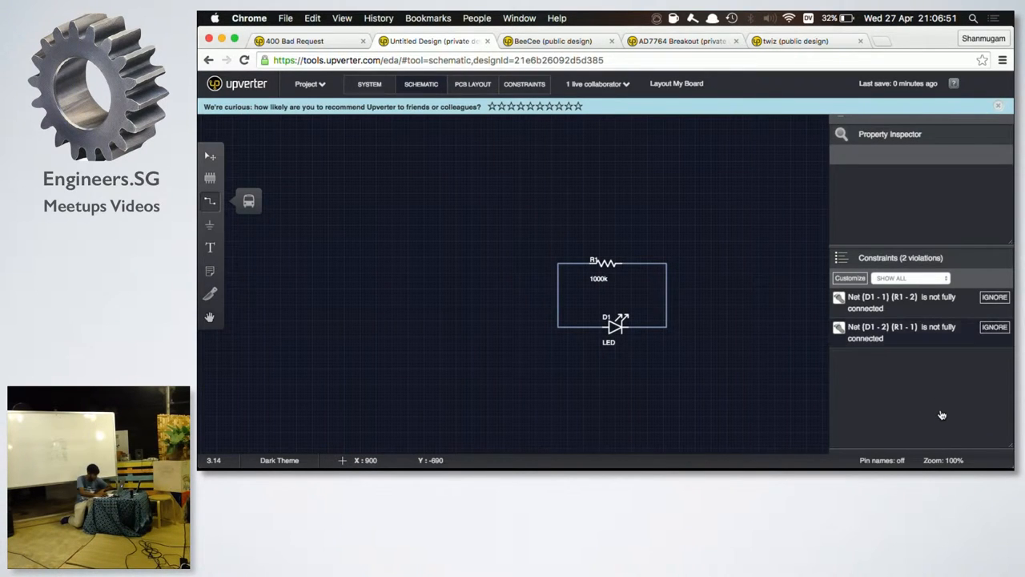
Step: Select LED D1, zoom in on the circuit, and view the PCB layout
{"action": "left_click", "coordinate": [615, 326]}
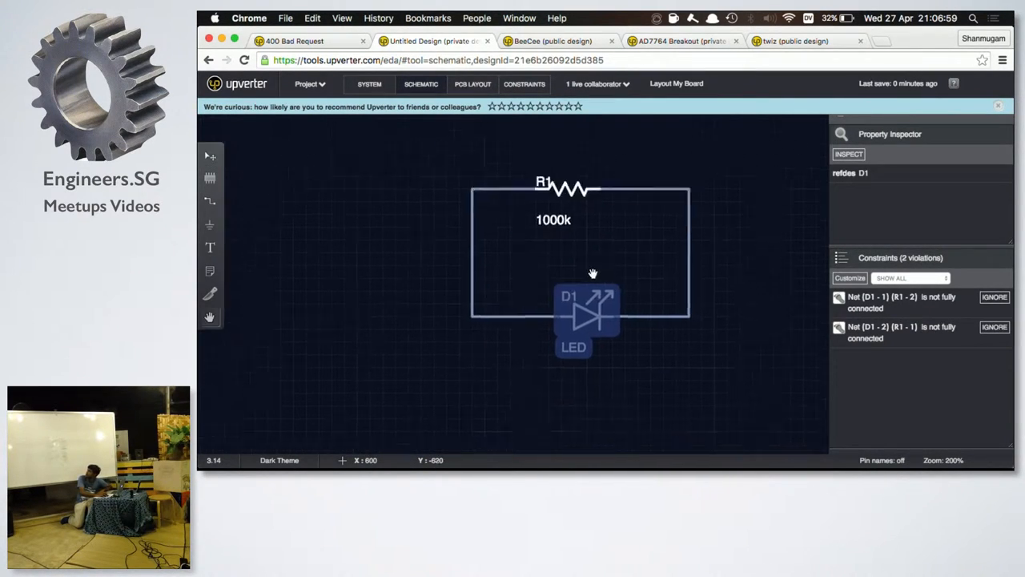
{"action": "scroll", "scroll_direction": "up", "scroll_amount": 3}
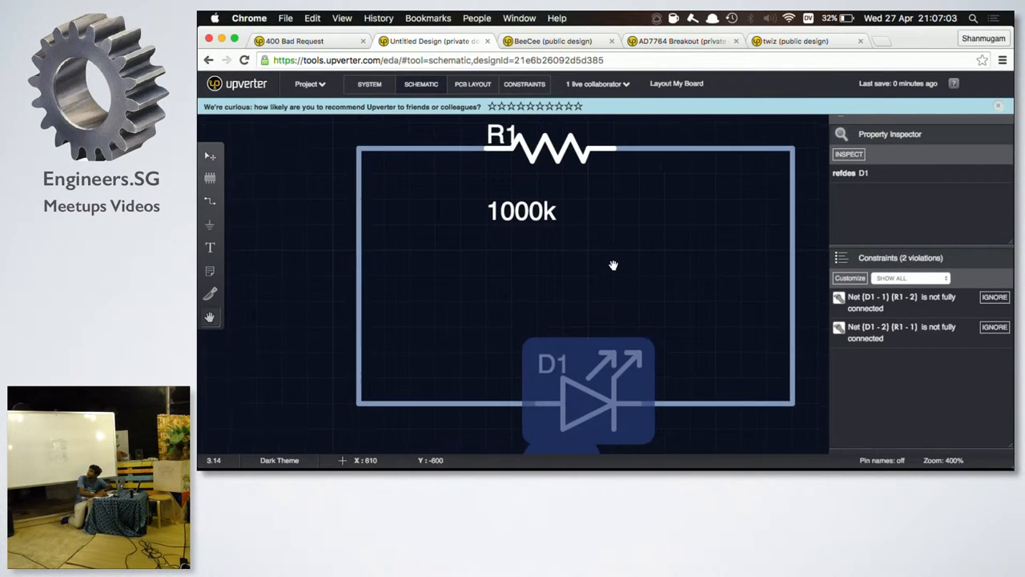
{"action": "left_click", "coordinate": [586, 392]}
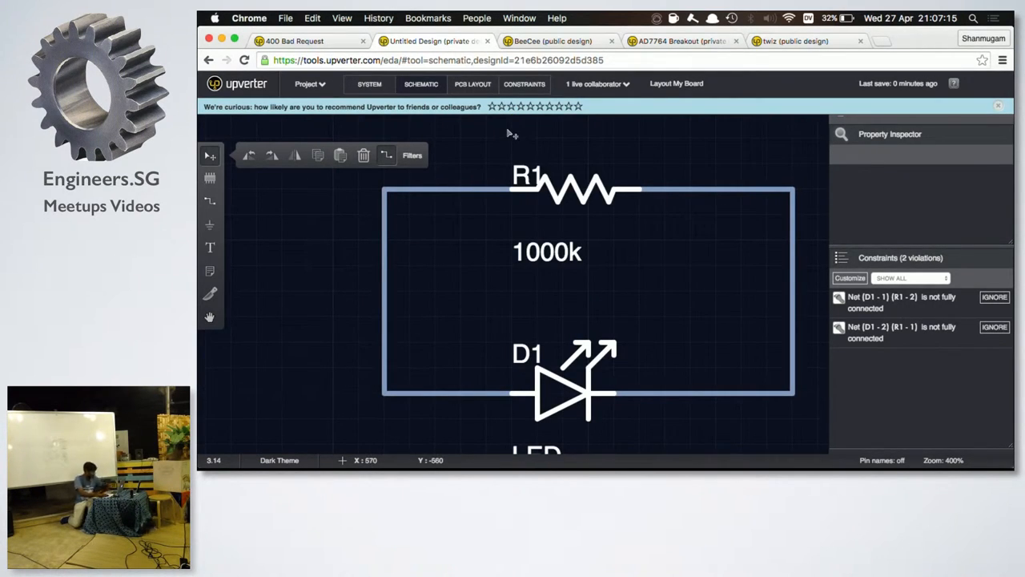
{"action": "left_click", "coordinate": [473, 83]}
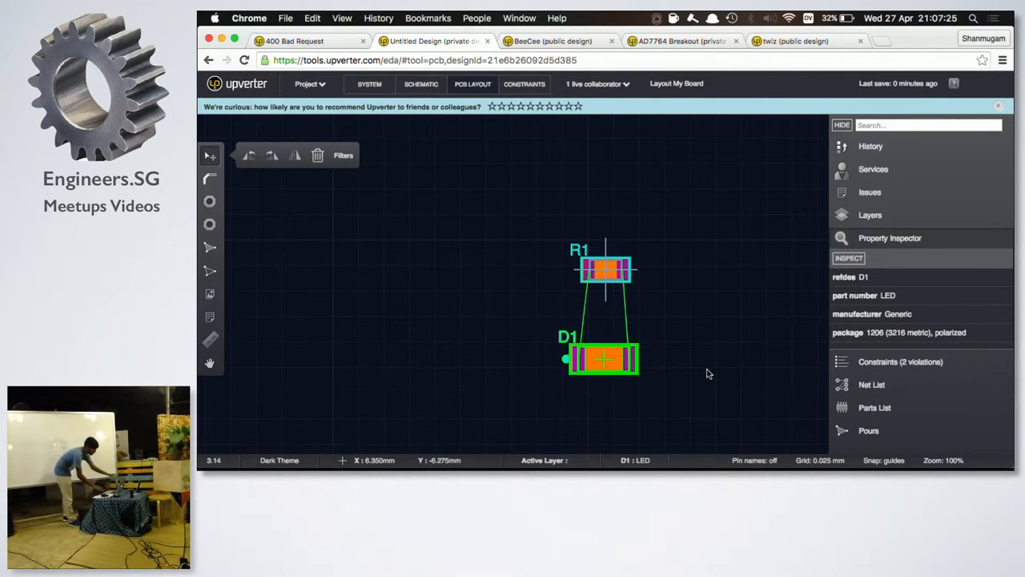
{"action": "mouse_move", "coordinate": [559, 204]}
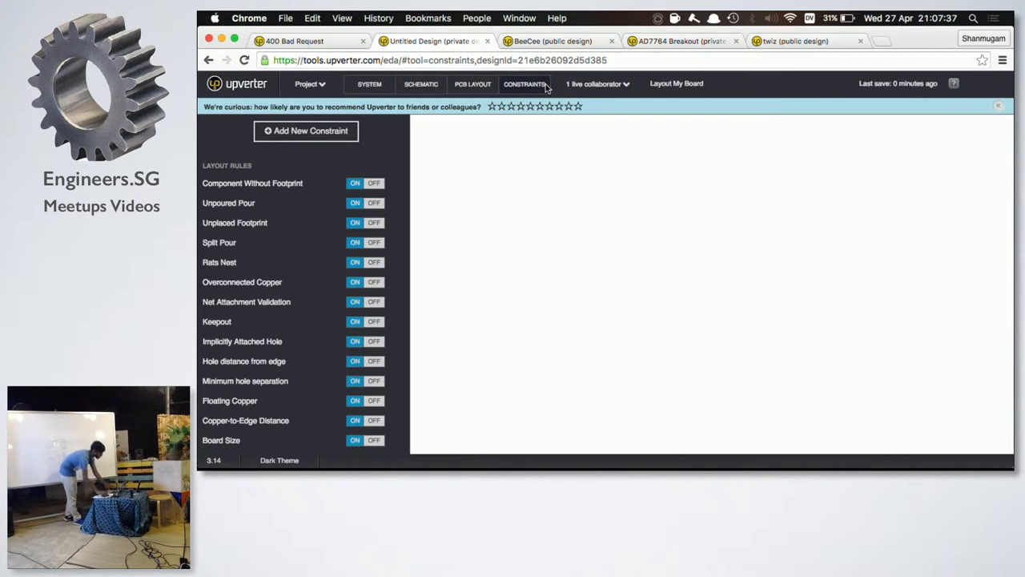
Step: Draft a new Clearance constraint named 'myTracks'
{"action": "left_click", "coordinate": [306, 130]}
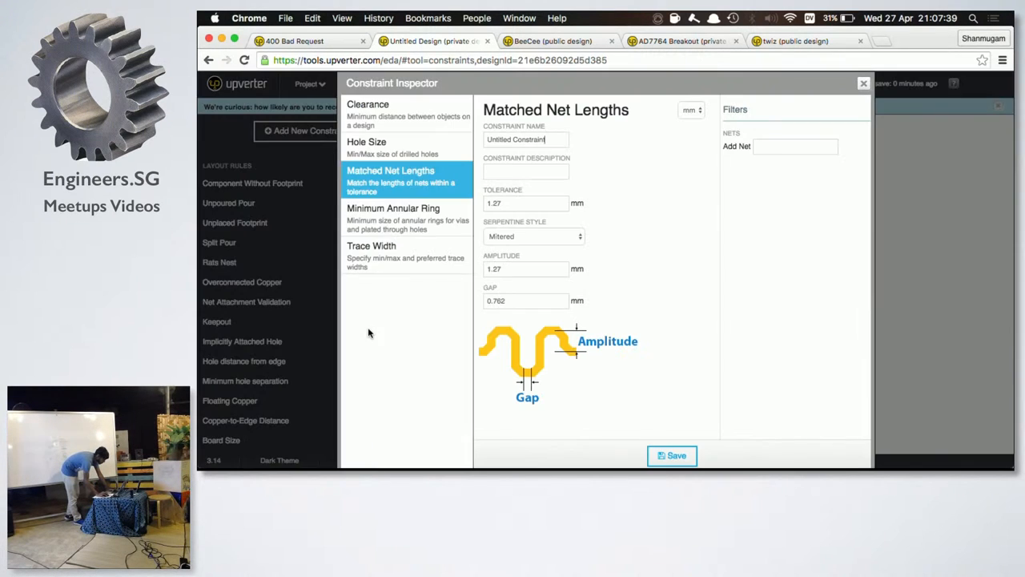
{"action": "left_click", "coordinate": [863, 82]}
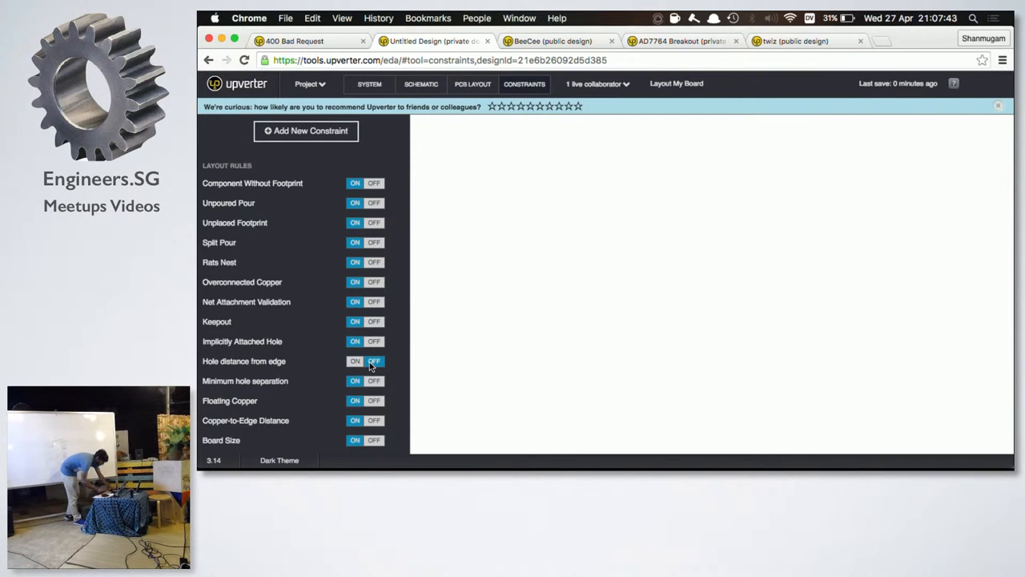
{"action": "left_click", "coordinate": [306, 131]}
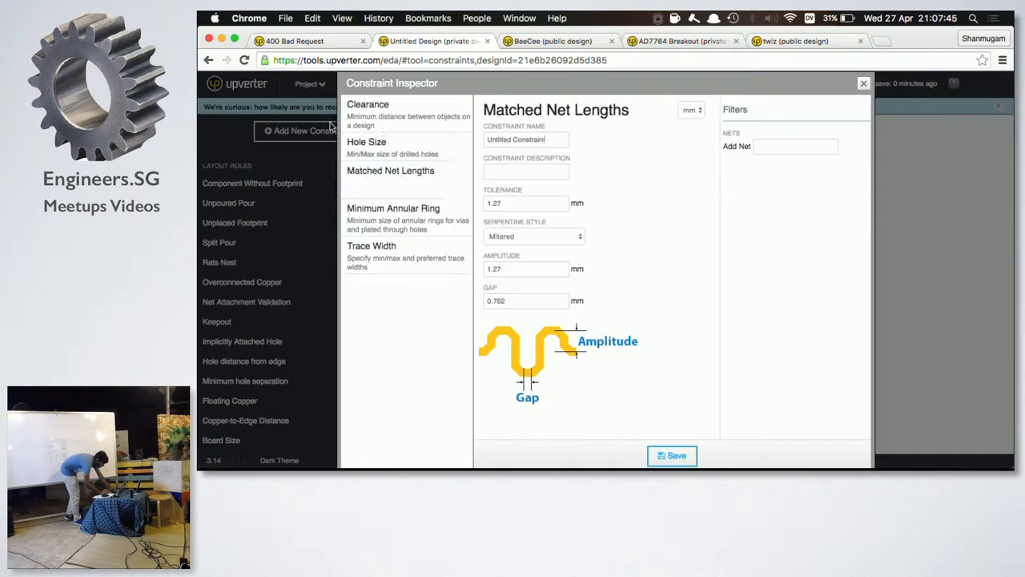
{"action": "left_click", "coordinate": [390, 170]}
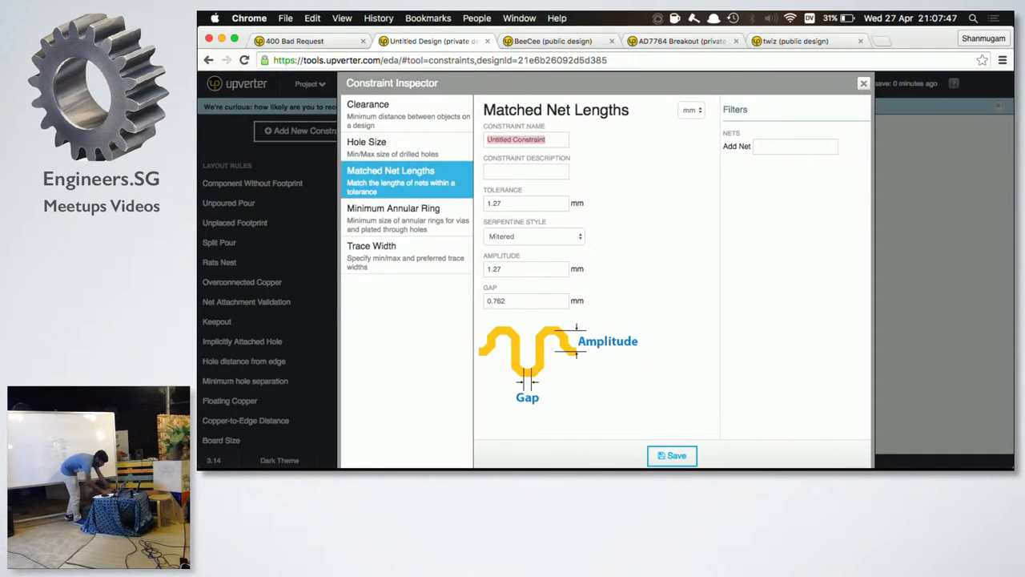
{"action": "type", "text": "my"}
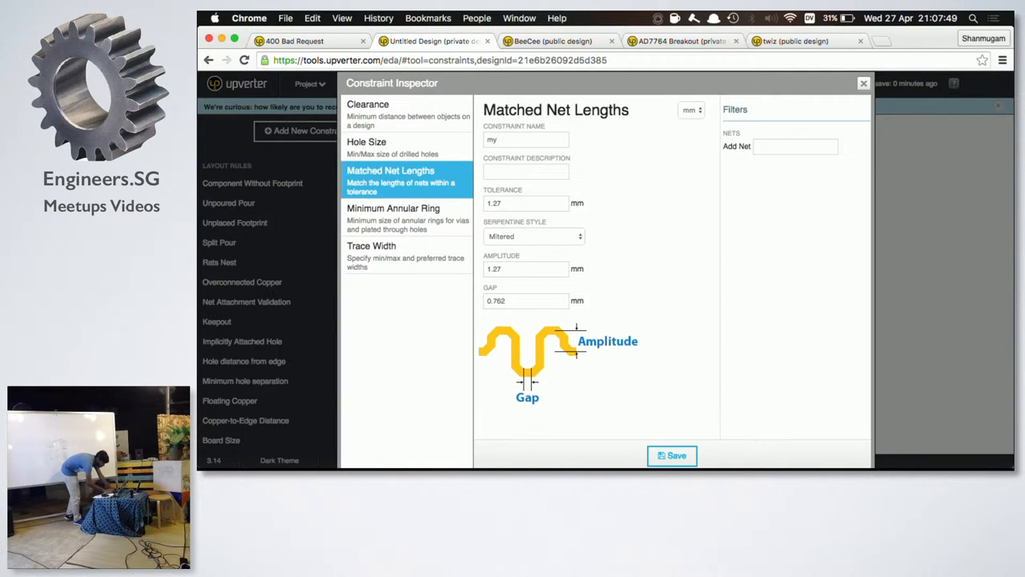
{"action": "type", "text": "Tra"}
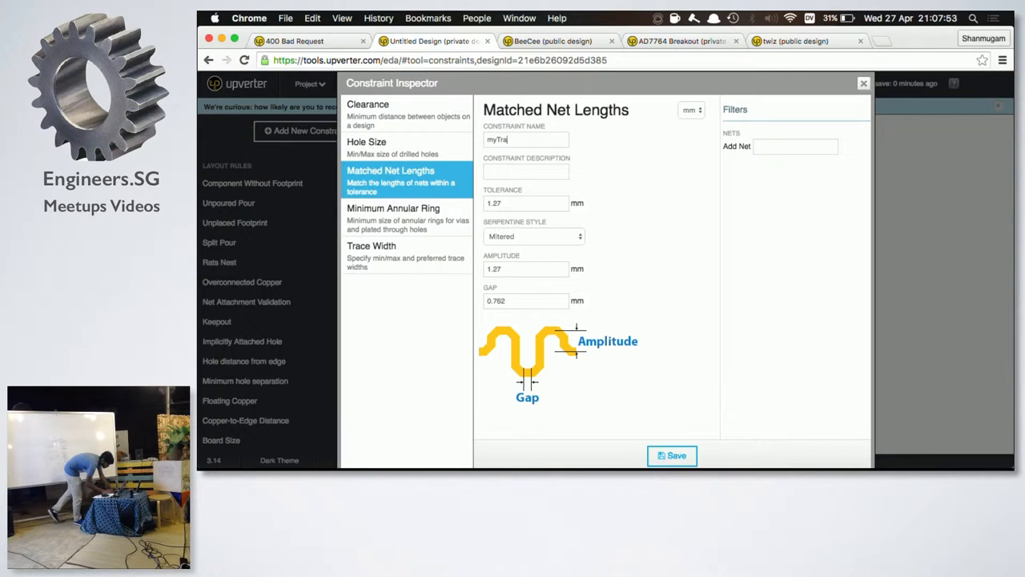
{"action": "type", "text": "cks"}
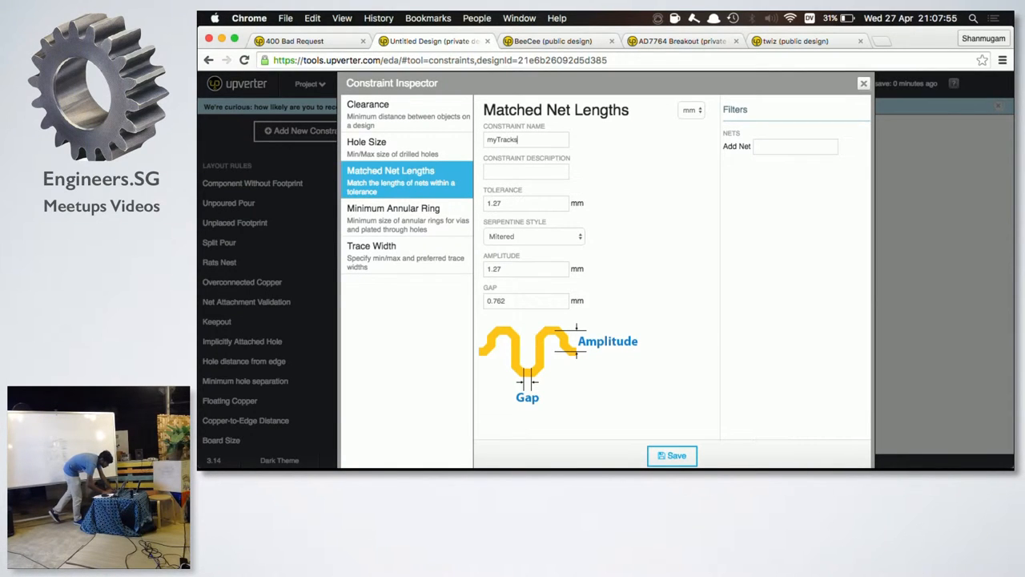
{"action": "mouse_move", "coordinate": [540, 242]}
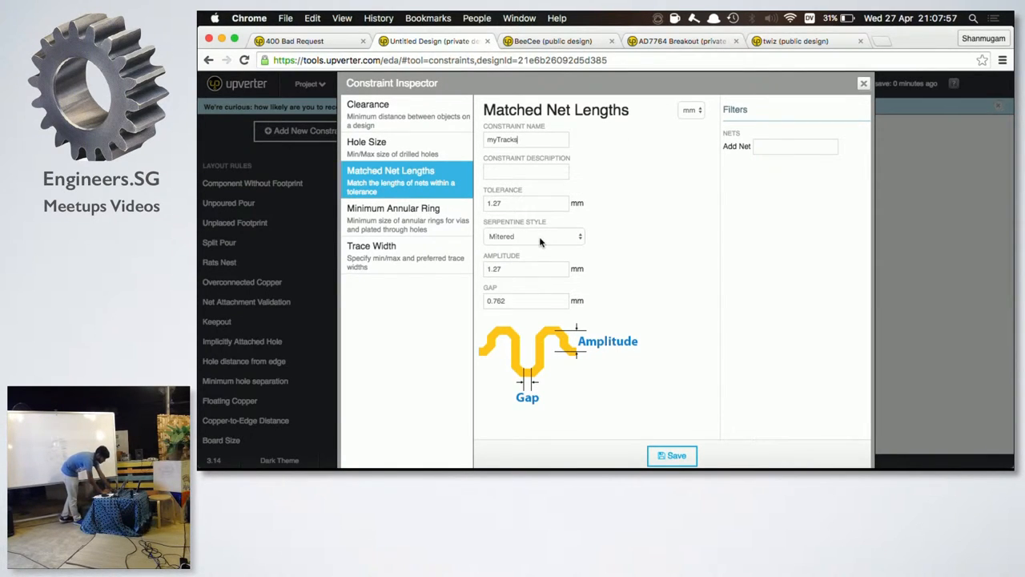
{"action": "left_click", "coordinate": [368, 104]}
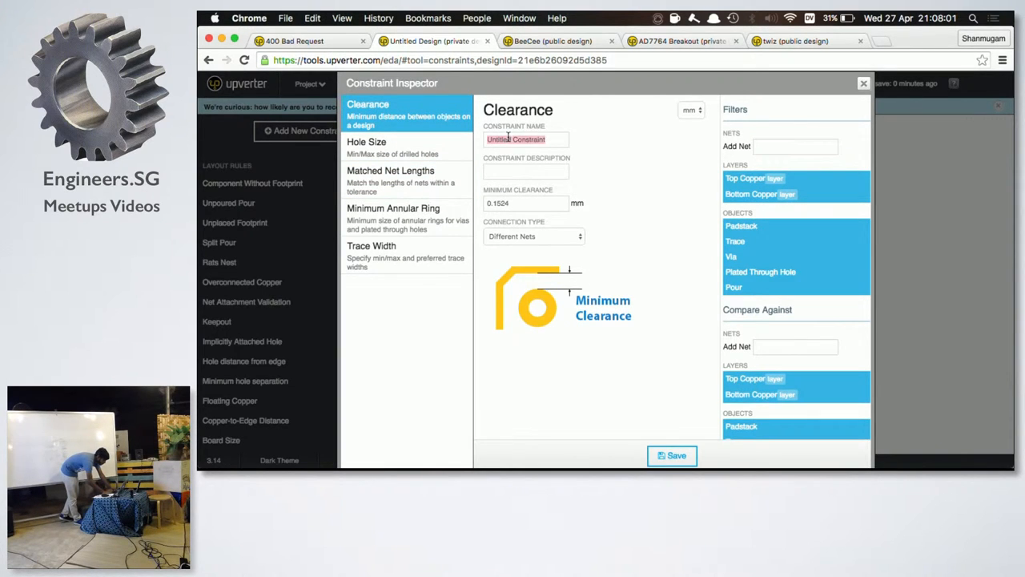
{"action": "type", "text": "Tracks"}
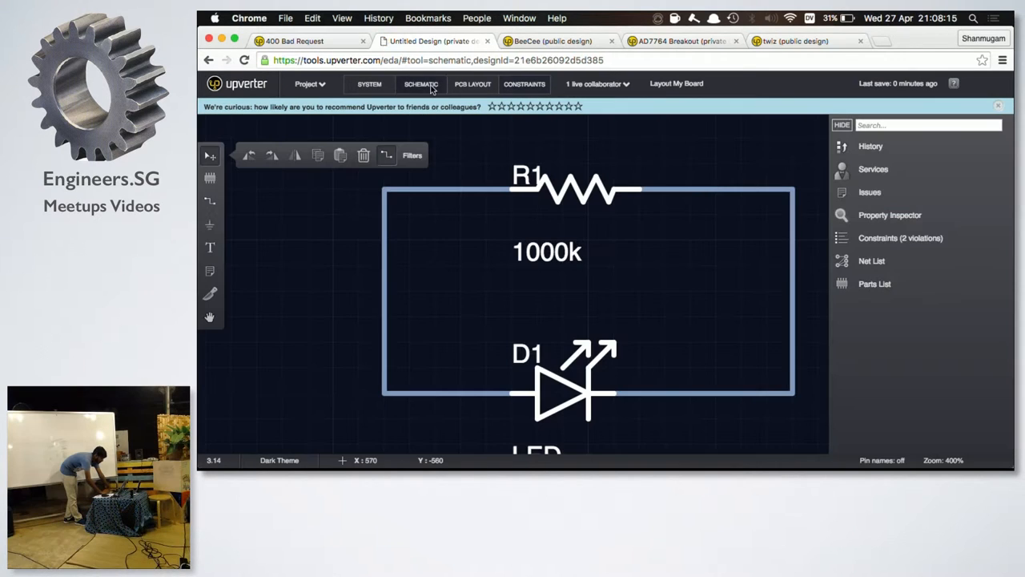
Step: Route 0.51 mm top-copper traces joining D1's pads to R1's pads
{"action": "left_click", "coordinate": [524, 83]}
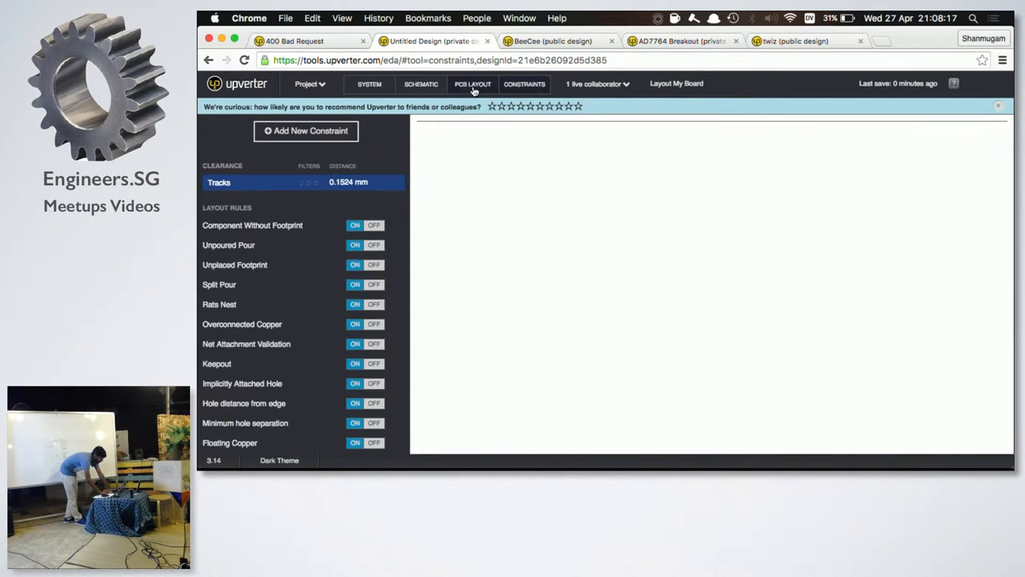
{"action": "left_click", "coordinate": [473, 83]}
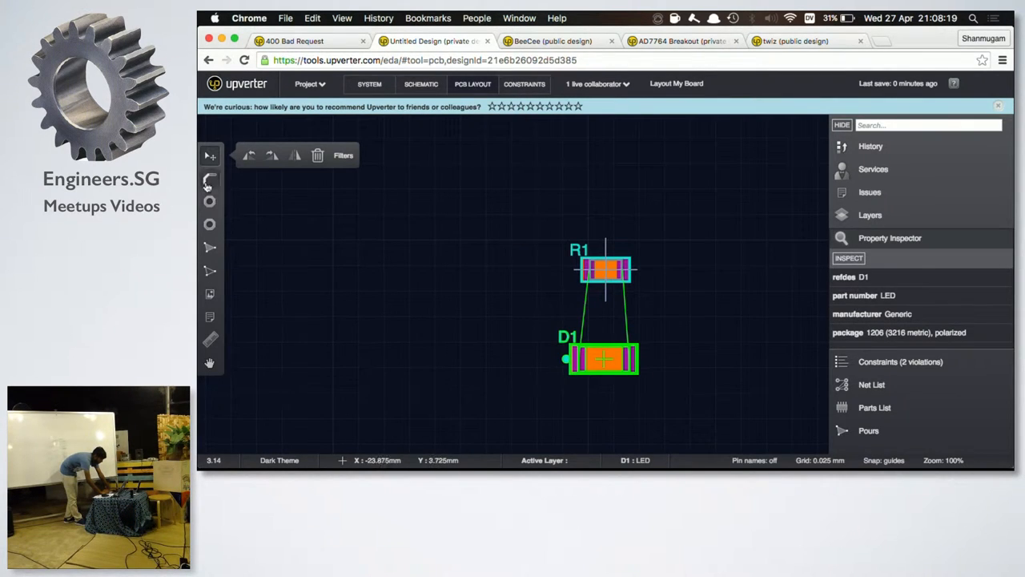
{"action": "left_click", "coordinate": [209, 178]}
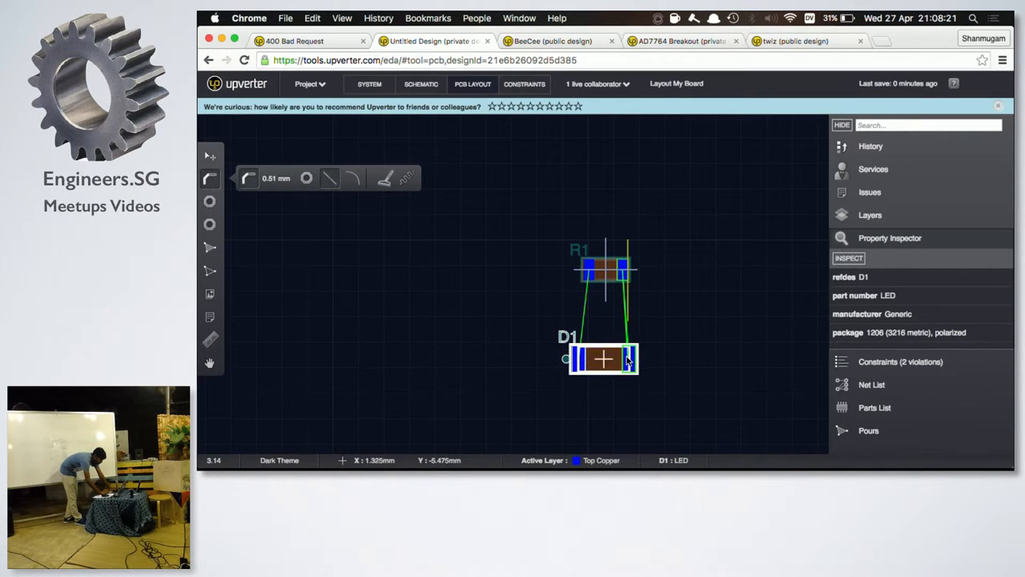
{"action": "left_click", "coordinate": [620, 273]}
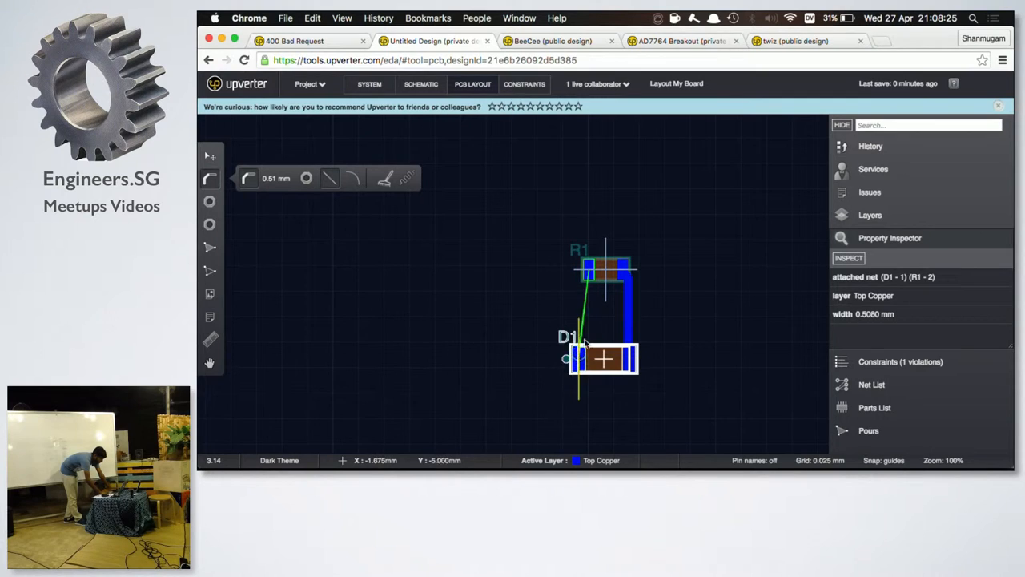
{"action": "left_click_drag", "start_coordinate": [603, 358], "coordinate": [603, 319]}
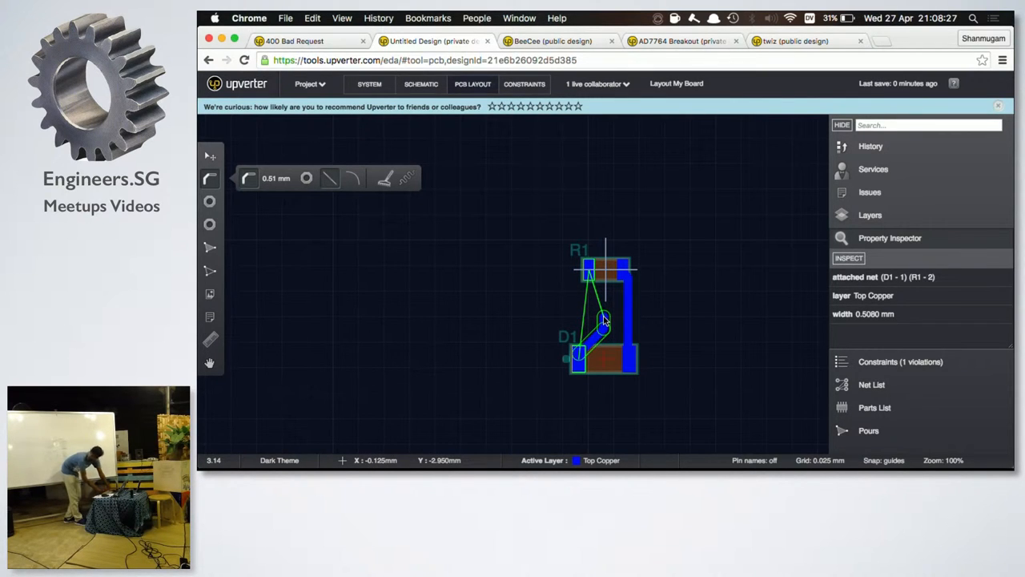
{"action": "scroll", "scroll_direction": "up", "scroll_amount": 3}
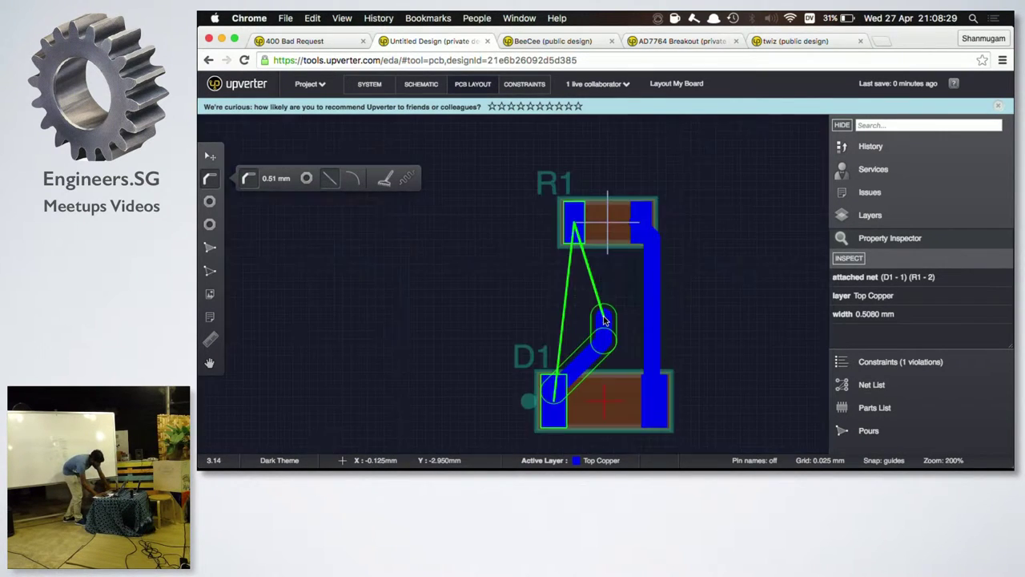
{"action": "scroll", "scroll_direction": "up", "scroll_amount": 3}
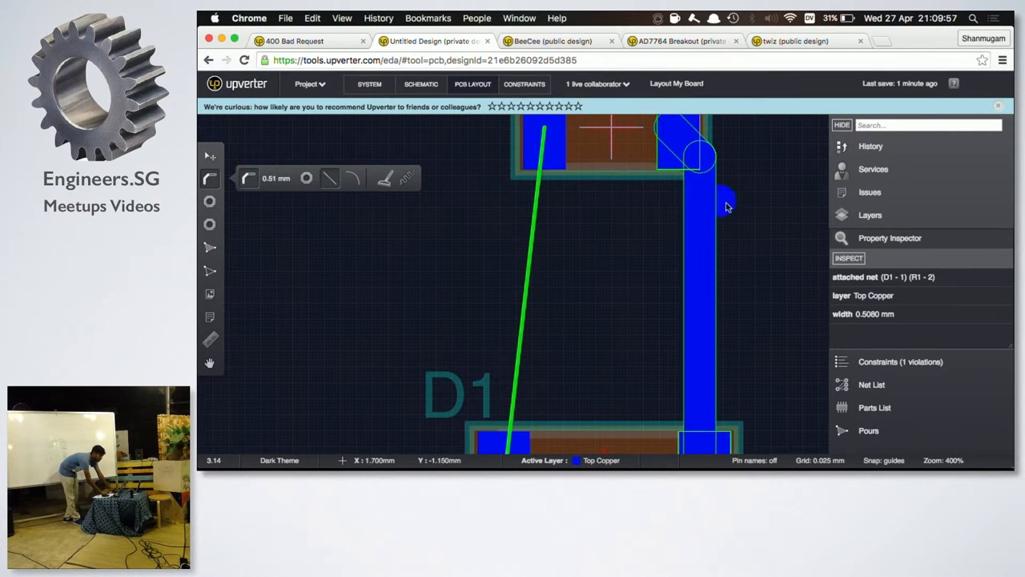
{"action": "left_click", "coordinate": [421, 83]}
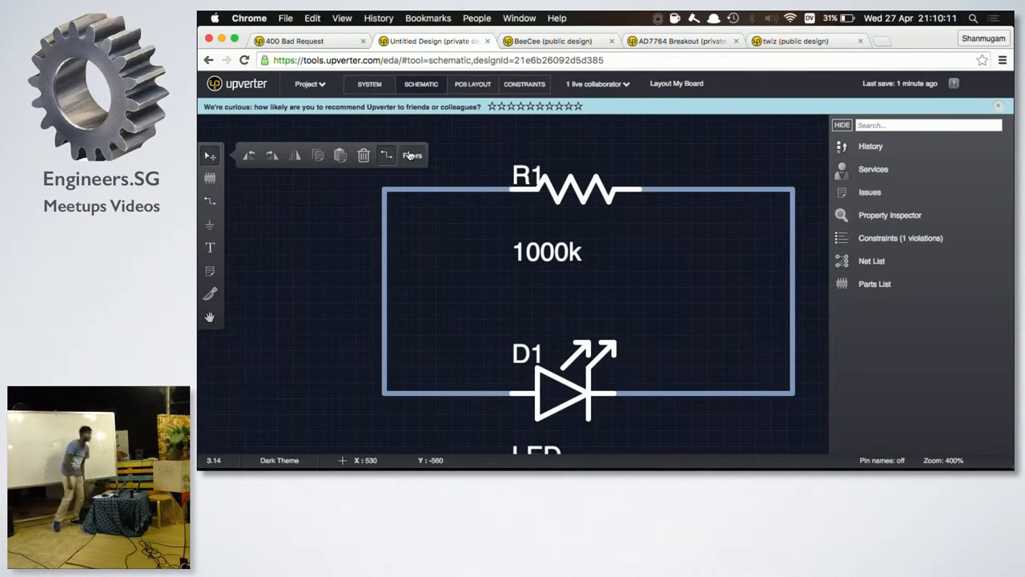
{"action": "mouse_move", "coordinate": [412, 155]}
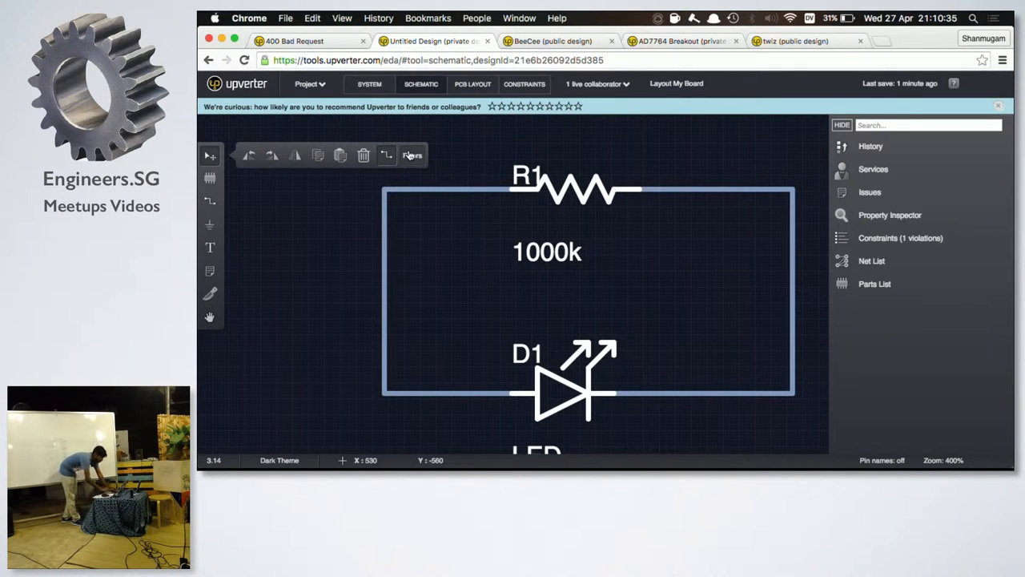
Step: Restrict the selection filter to nets only and select both R1–D1 nets
{"action": "left_click", "coordinate": [413, 155]}
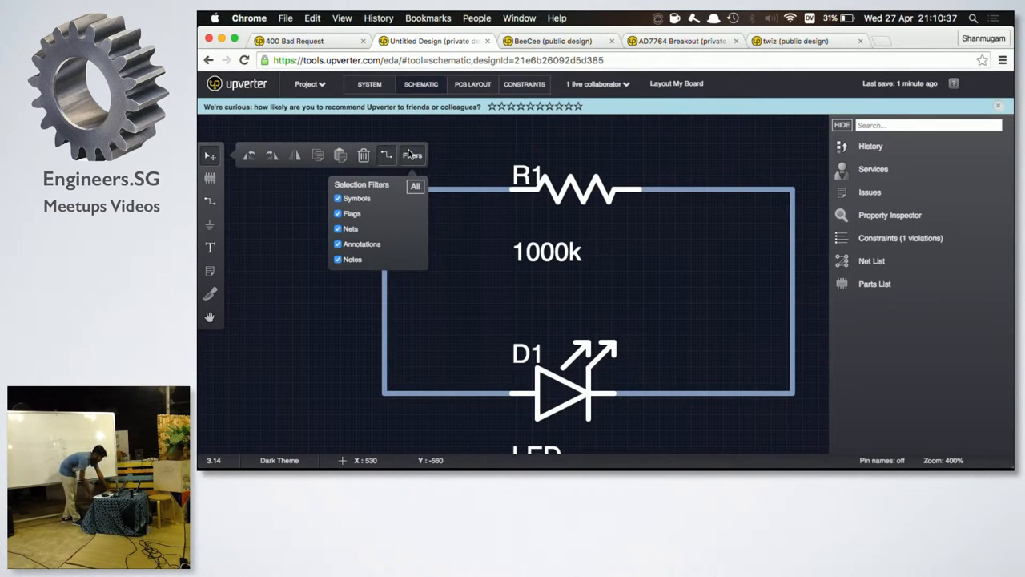
{"action": "mouse_move", "coordinate": [356, 192]}
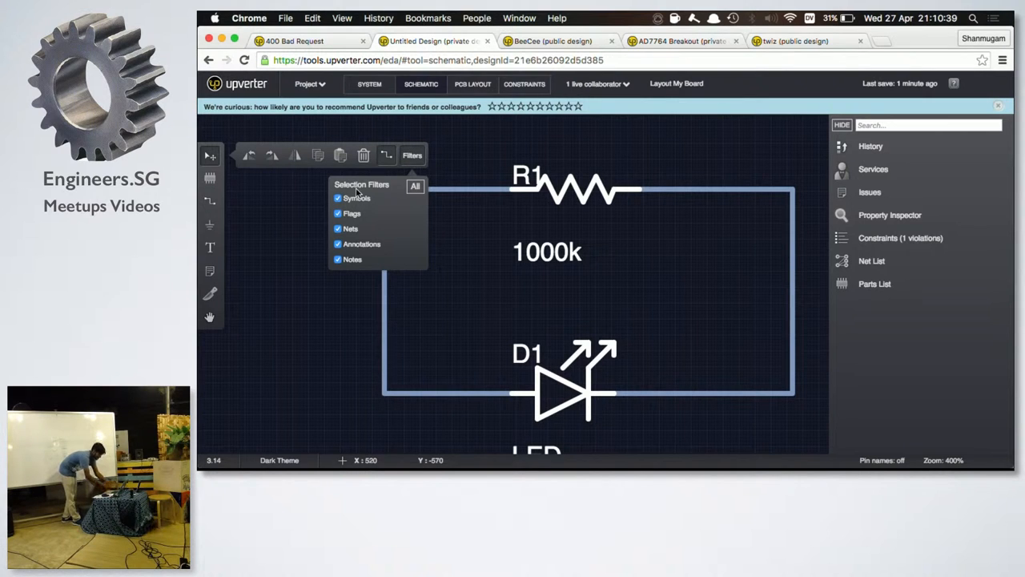
{"action": "left_click", "coordinate": [415, 185]}
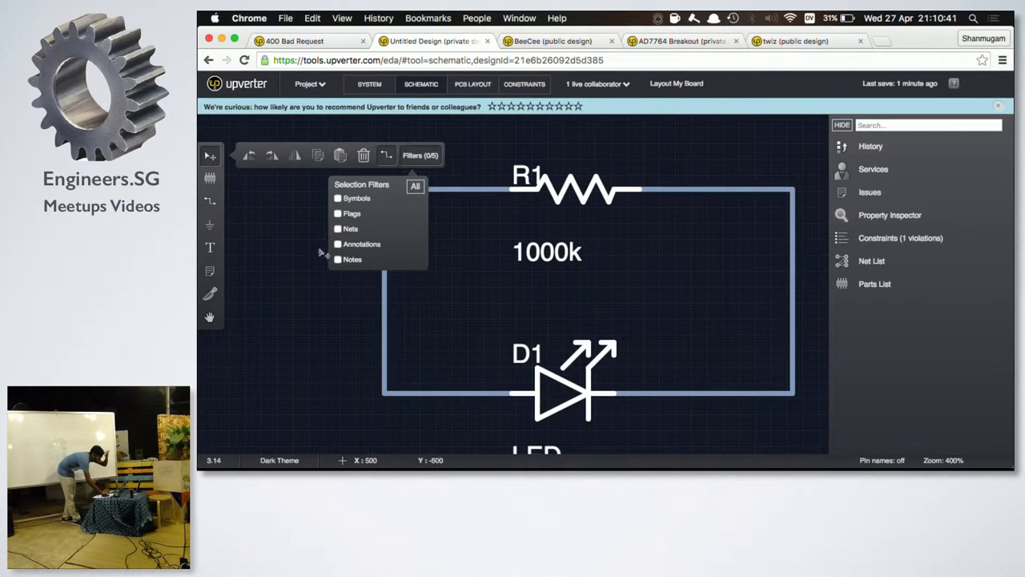
{"action": "left_click", "coordinate": [337, 228]}
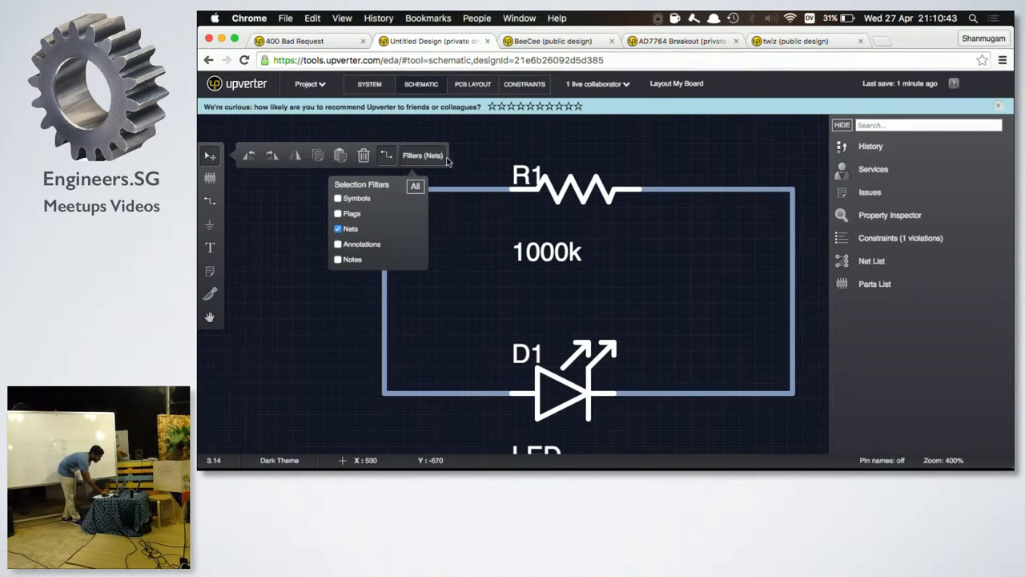
{"action": "mouse_move", "coordinate": [824, 176]}
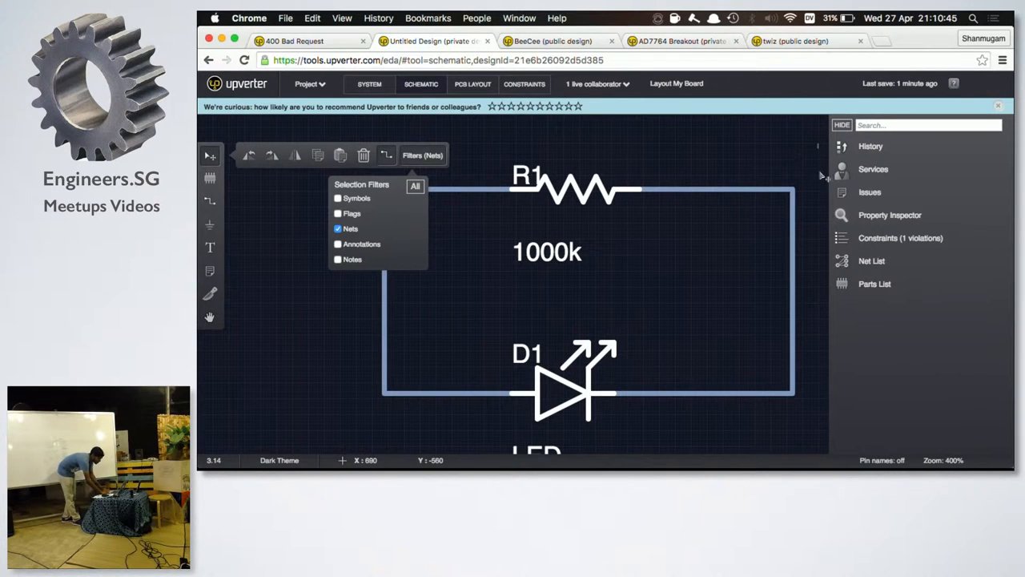
{"action": "left_click", "coordinate": [588, 393]}
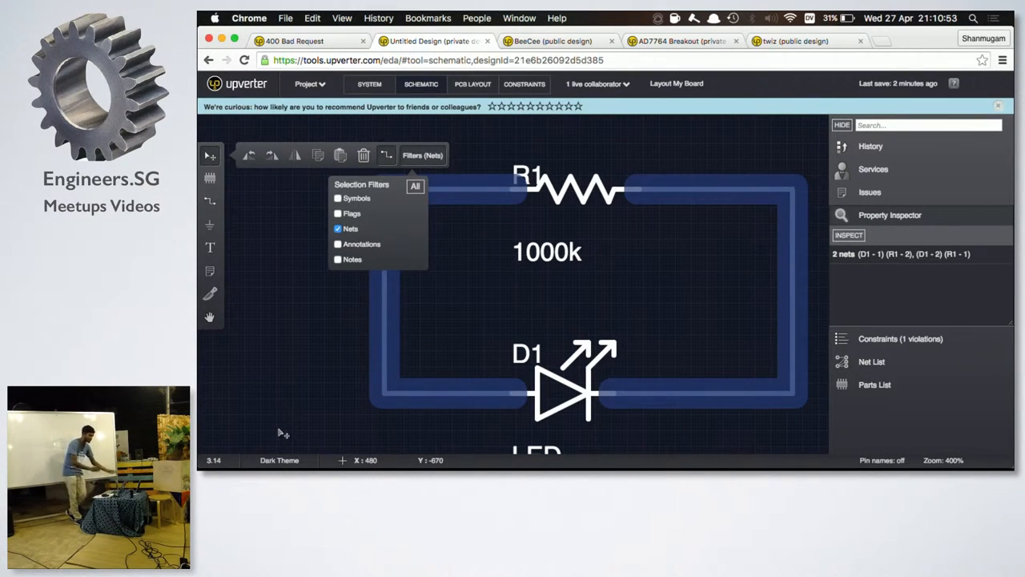
{"action": "mouse_move", "coordinate": [368, 312]}
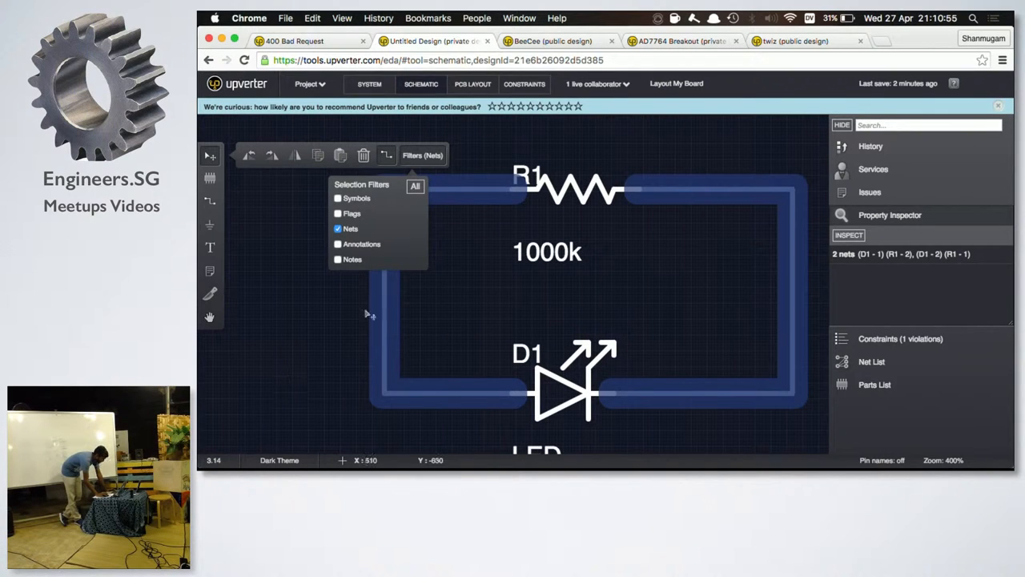
{"action": "left_click", "coordinate": [389, 303]}
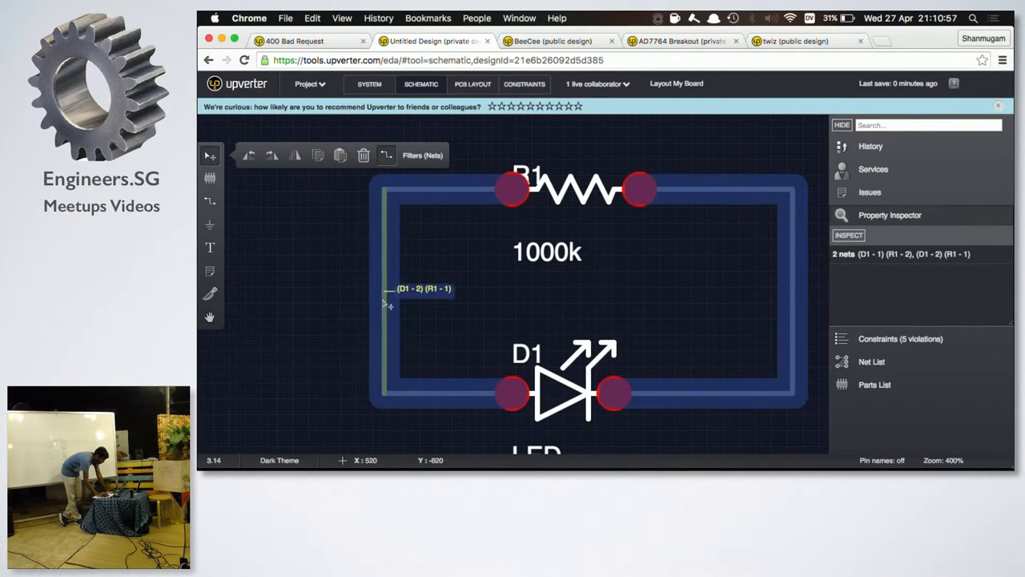
{"action": "left_click", "coordinate": [383, 304]}
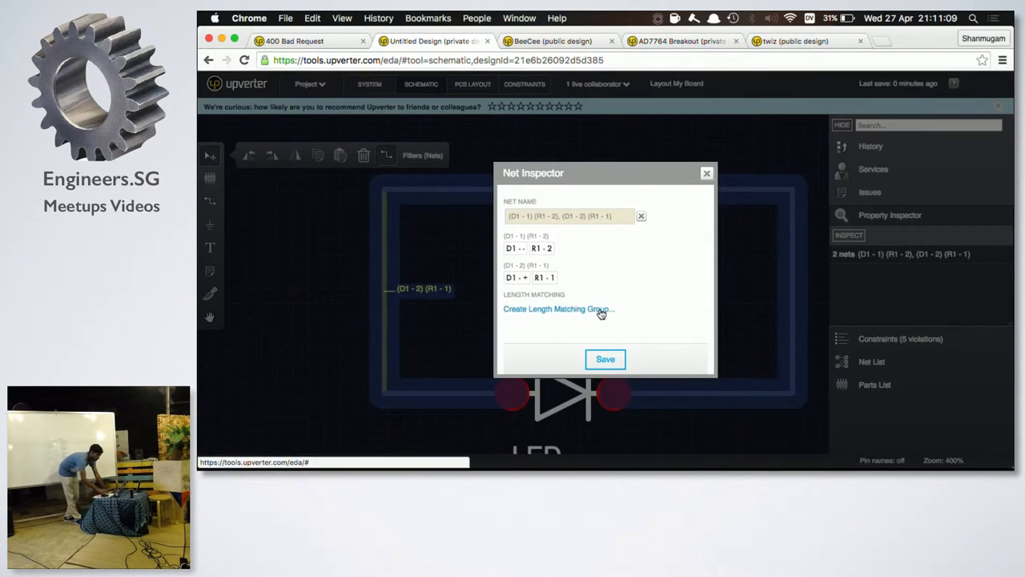
{"action": "left_click", "coordinate": [558, 308]}
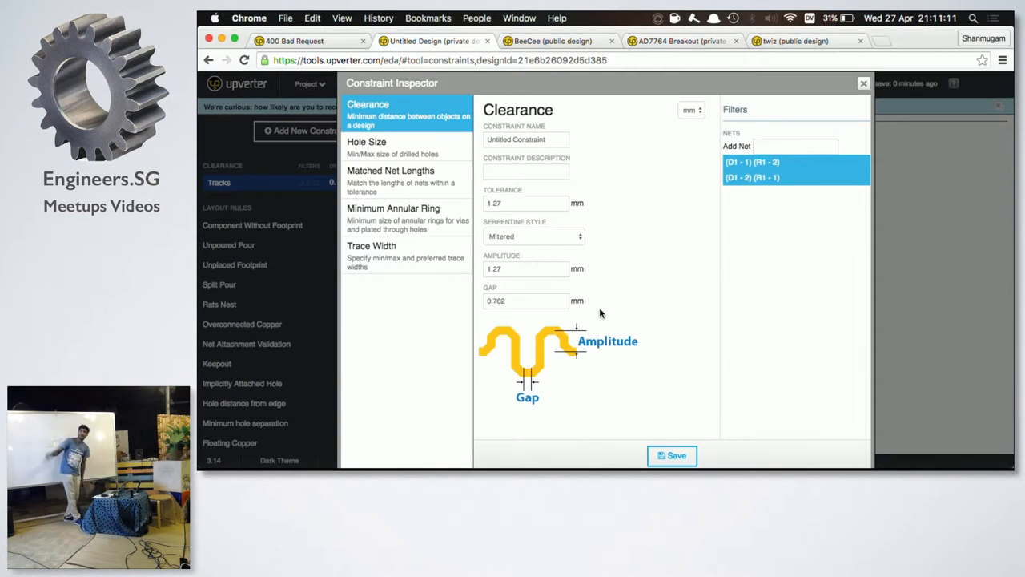
{"action": "left_click", "coordinate": [391, 170]}
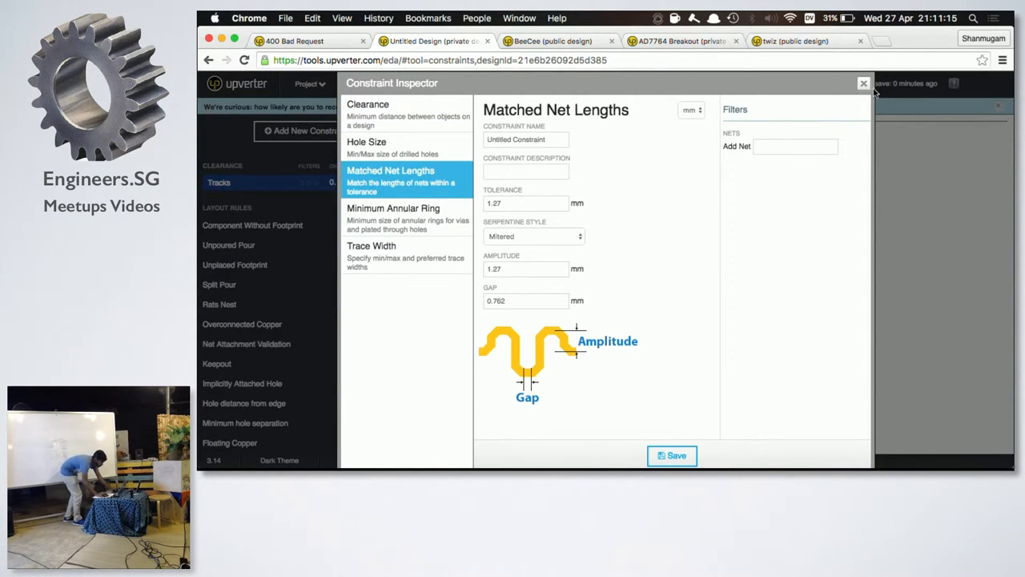
{"action": "left_click", "coordinate": [863, 83]}
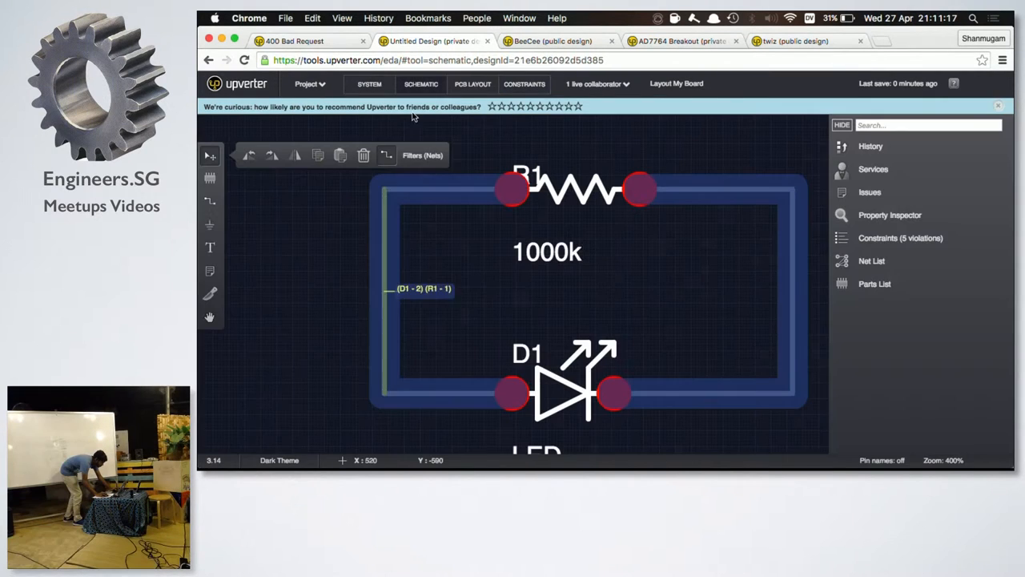
{"action": "left_click", "coordinate": [890, 215]}
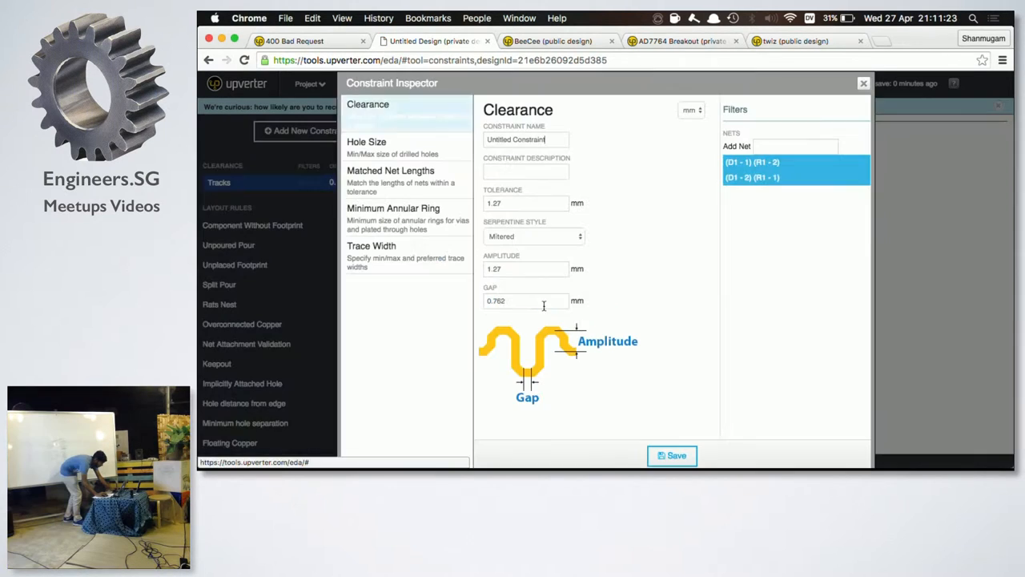
{"action": "left_click", "coordinate": [391, 170]}
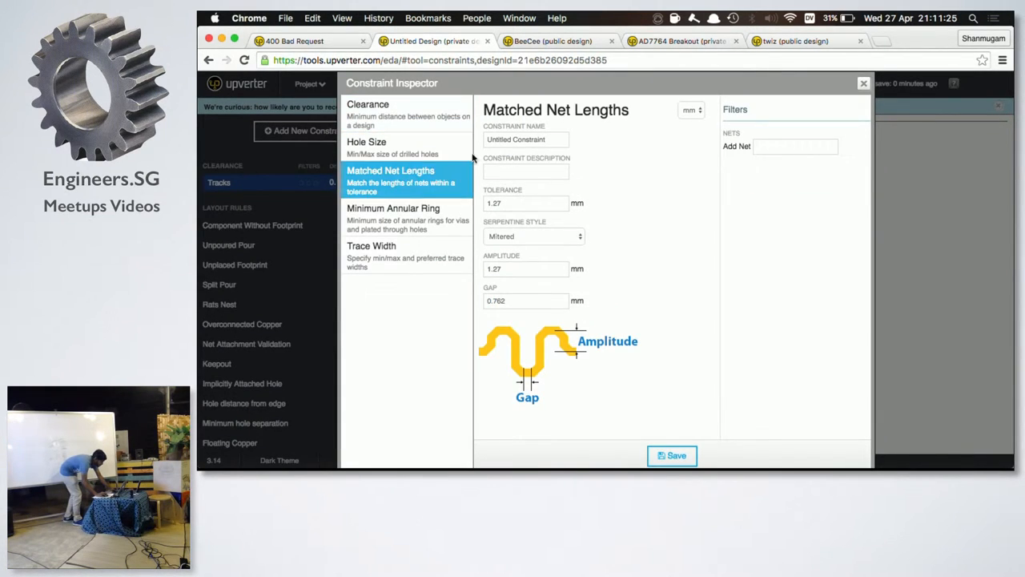
{"action": "left_click", "coordinate": [368, 109]}
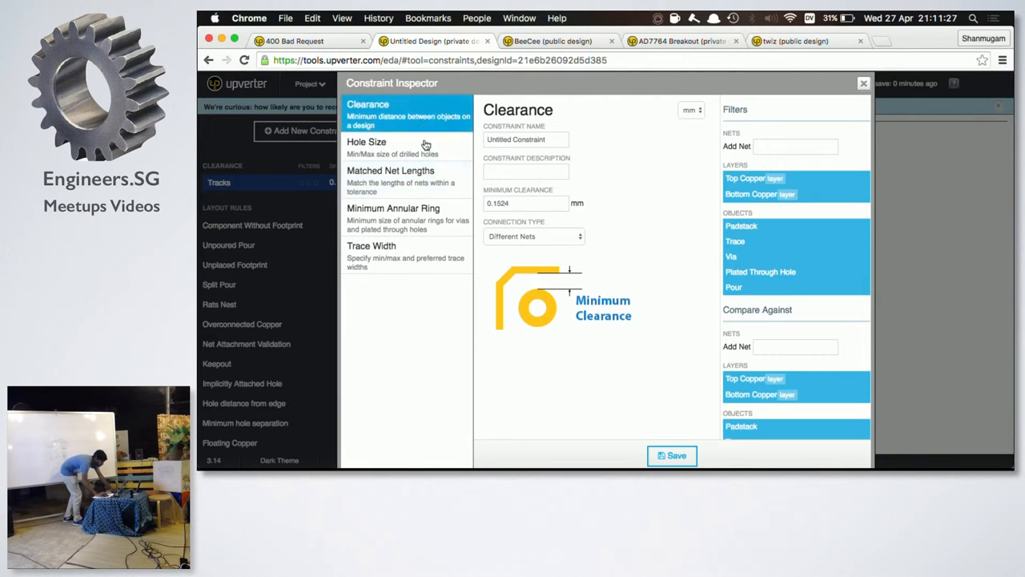
{"action": "left_click", "coordinate": [864, 82]}
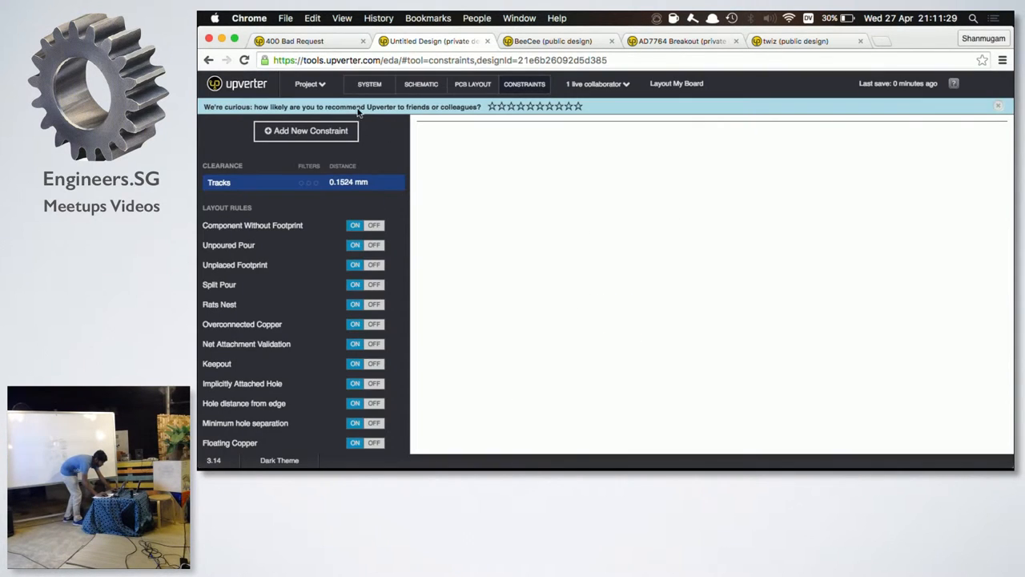
{"action": "left_click", "coordinate": [420, 84]}
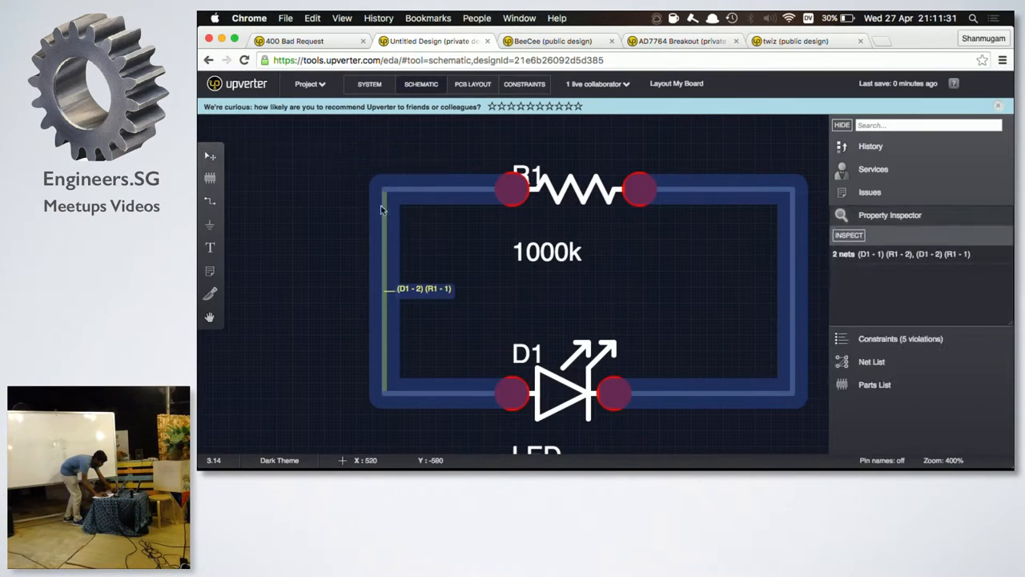
{"action": "left_click", "coordinate": [524, 84]}
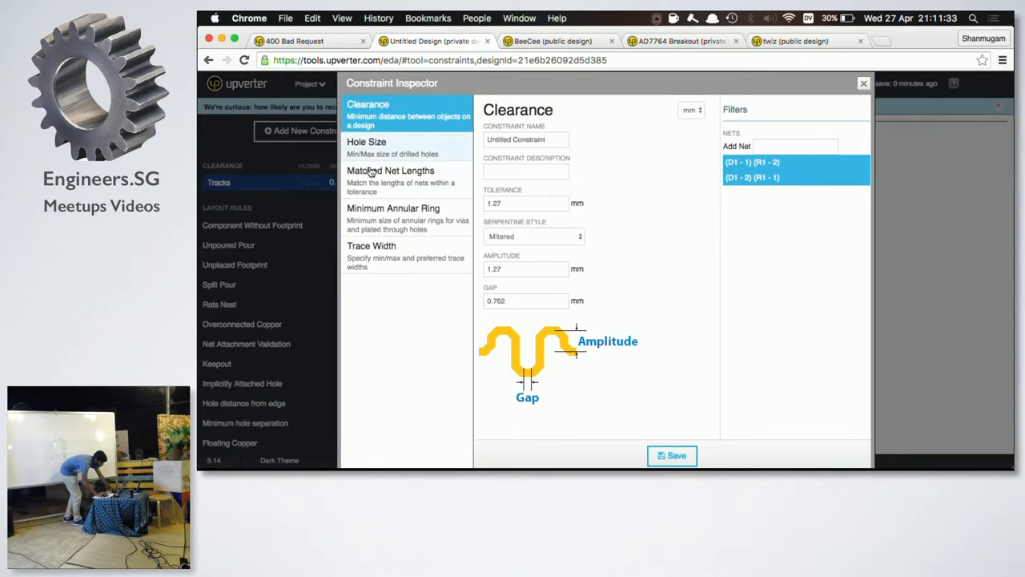
{"action": "left_click", "coordinate": [863, 83]}
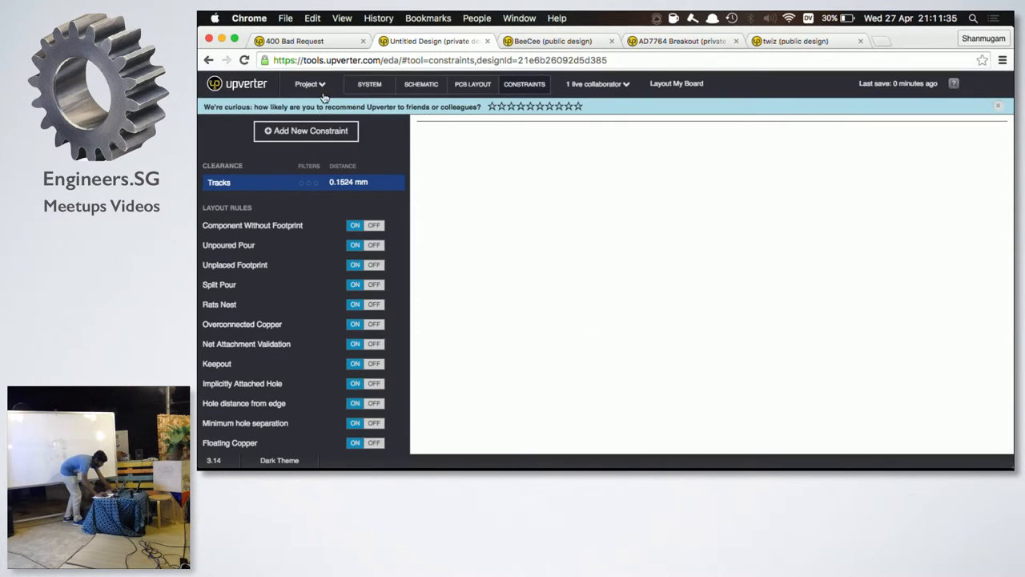
{"action": "left_click", "coordinate": [420, 83]}
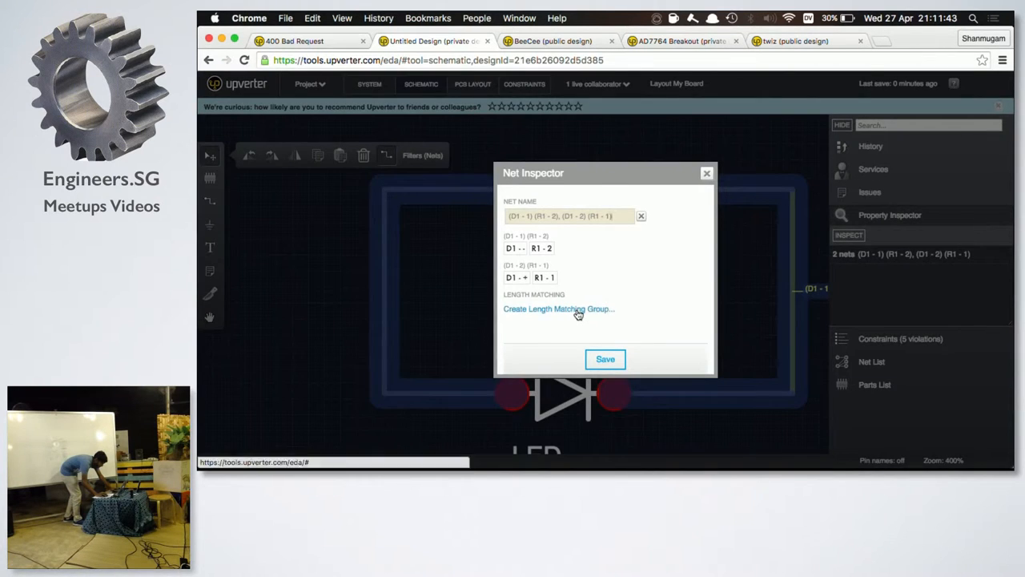
{"action": "left_click", "coordinate": [559, 308]}
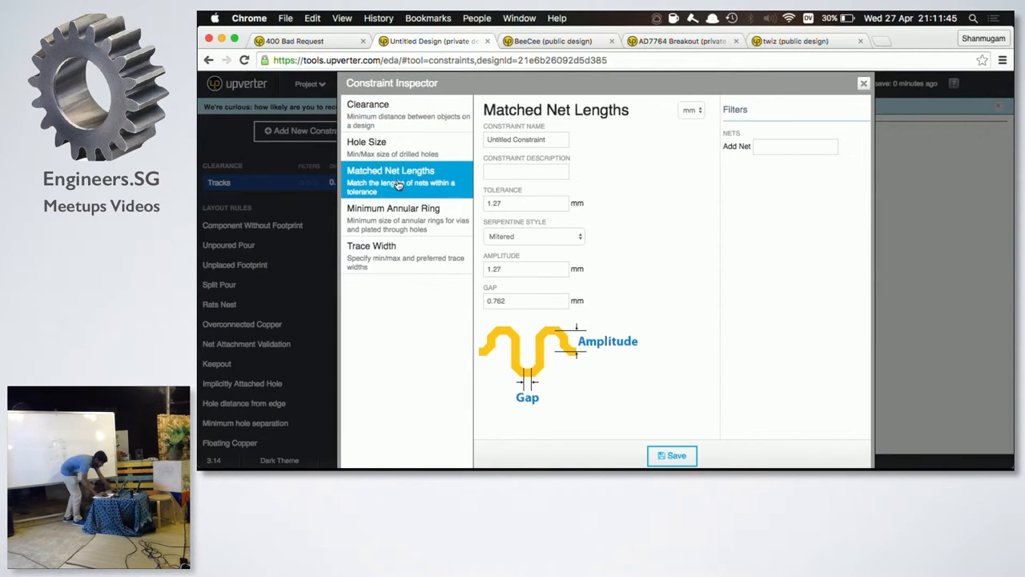
{"action": "left_click", "coordinate": [864, 82]}
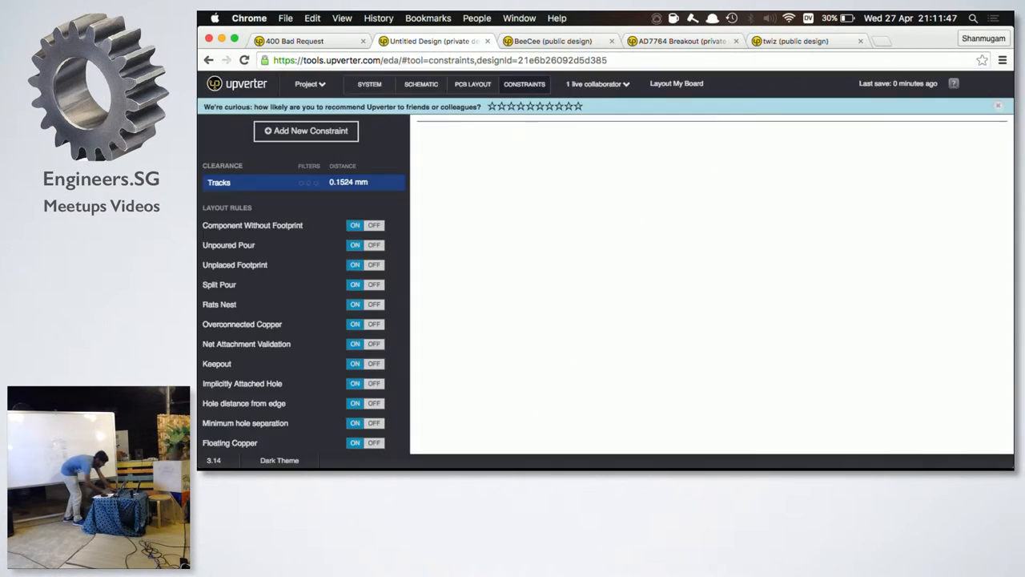
{"action": "left_click", "coordinate": [420, 83]}
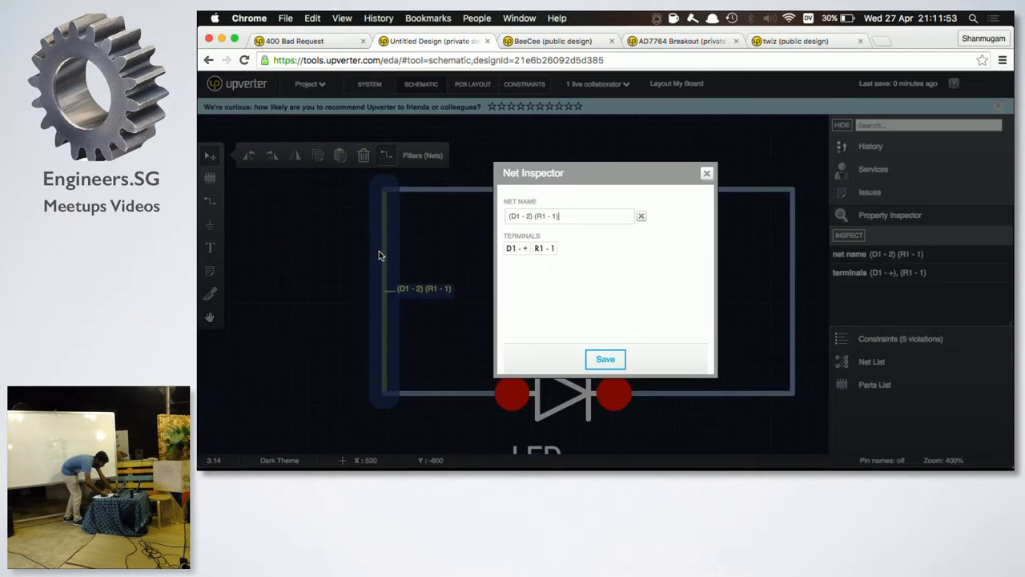
{"action": "left_click", "coordinate": [706, 172]}
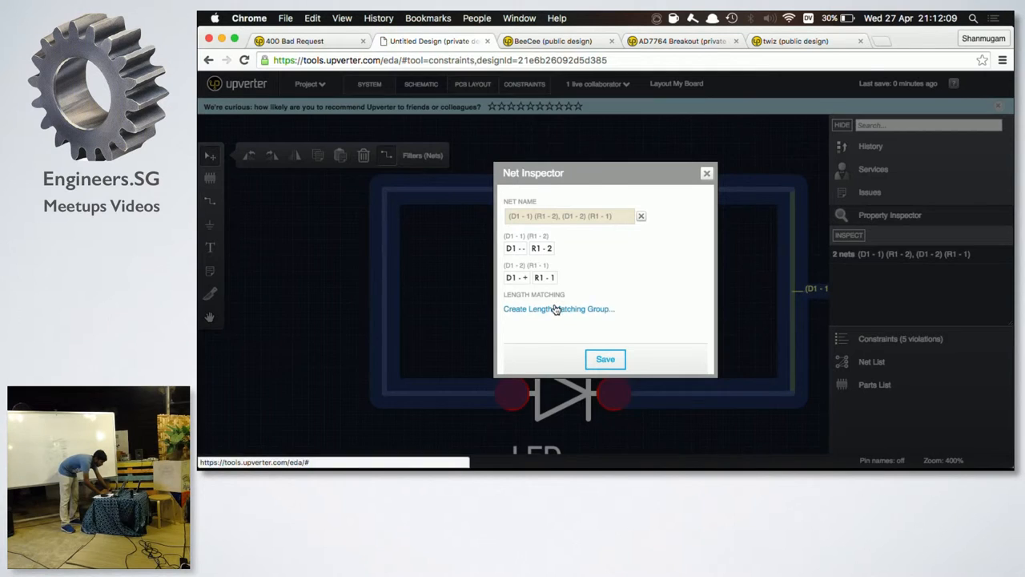
{"action": "left_click", "coordinate": [558, 308]}
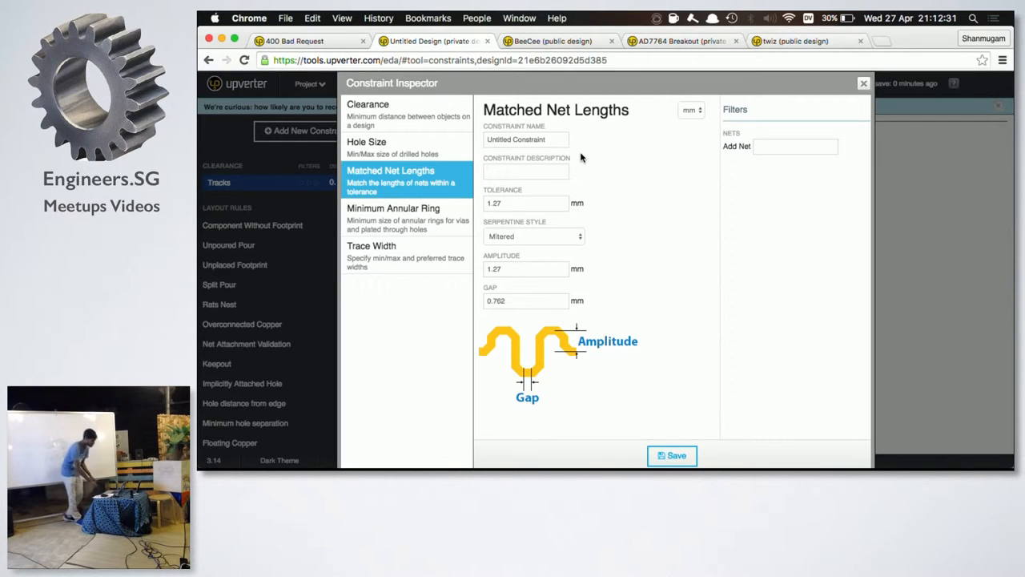
{"action": "left_click", "coordinate": [863, 82]}
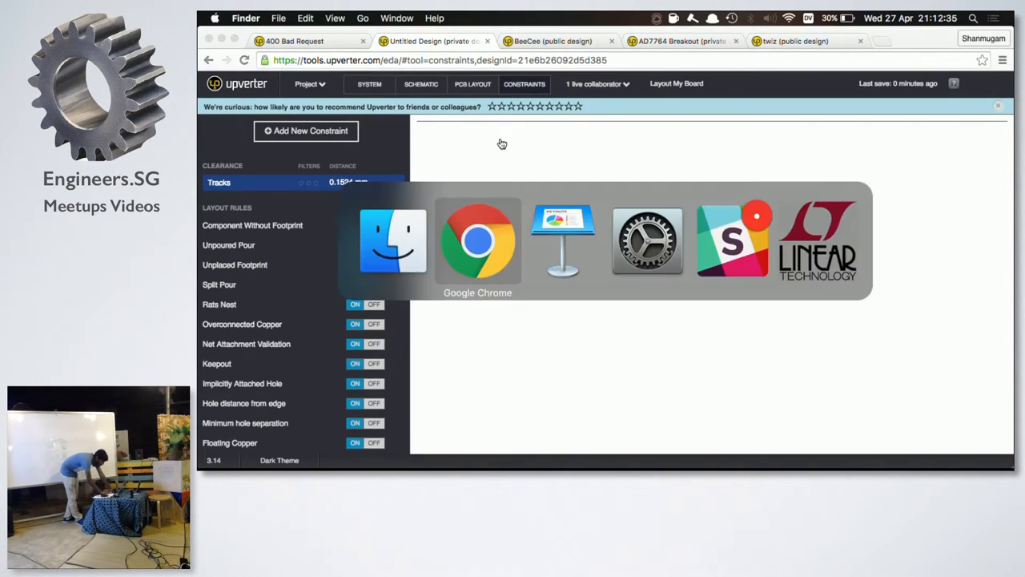
Step: Bring up slide 3 of upverter.key in Keynote, on guided routing and 3D render
{"action": "left_click", "coordinate": [562, 240]}
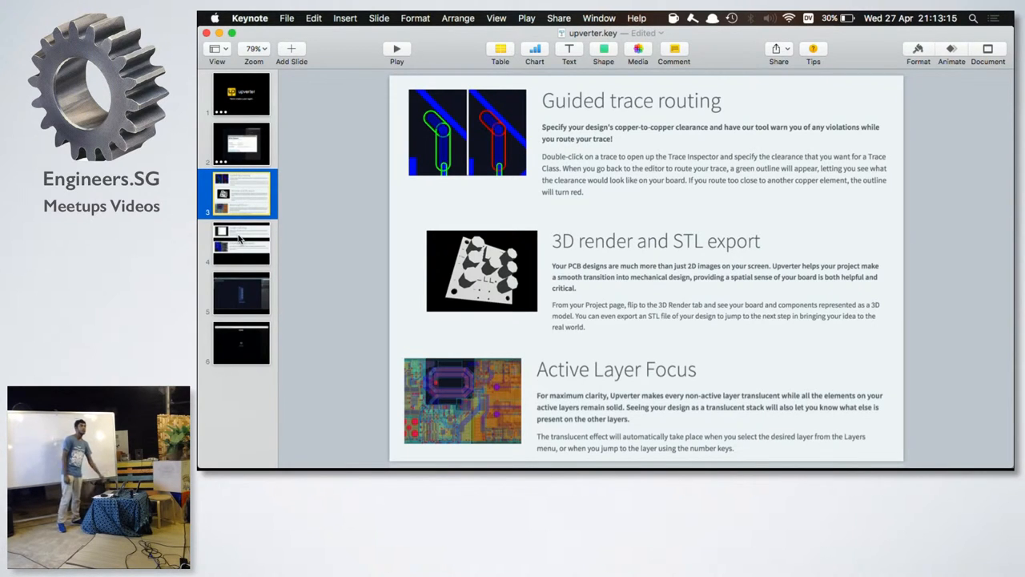
Step: Return to Chrome on Upverter's Constraints page listing the Tracks clearance rule
{"action": "left_click", "coordinate": [240, 244]}
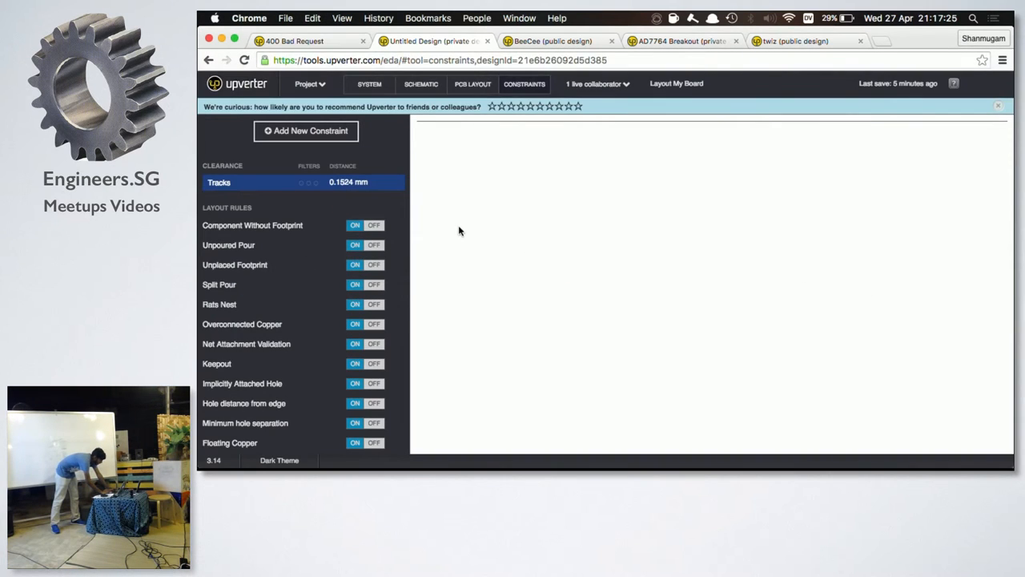
Step: Center the 12-pin U2 connector symbol in the schematic and close the '400 Bad Request' tab
{"action": "left_click", "coordinate": [309, 41]}
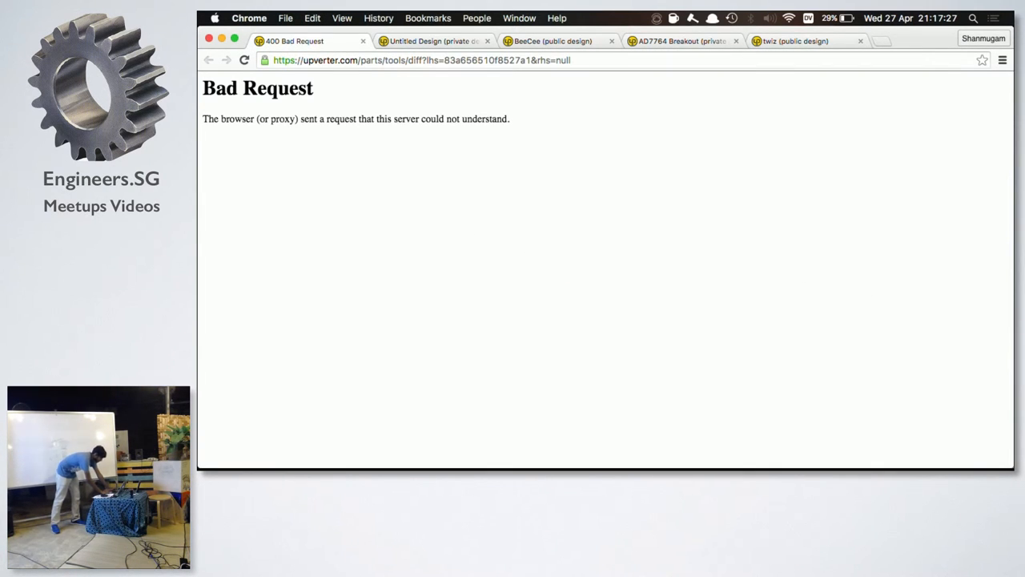
{"action": "mouse_move", "coordinate": [468, 227]}
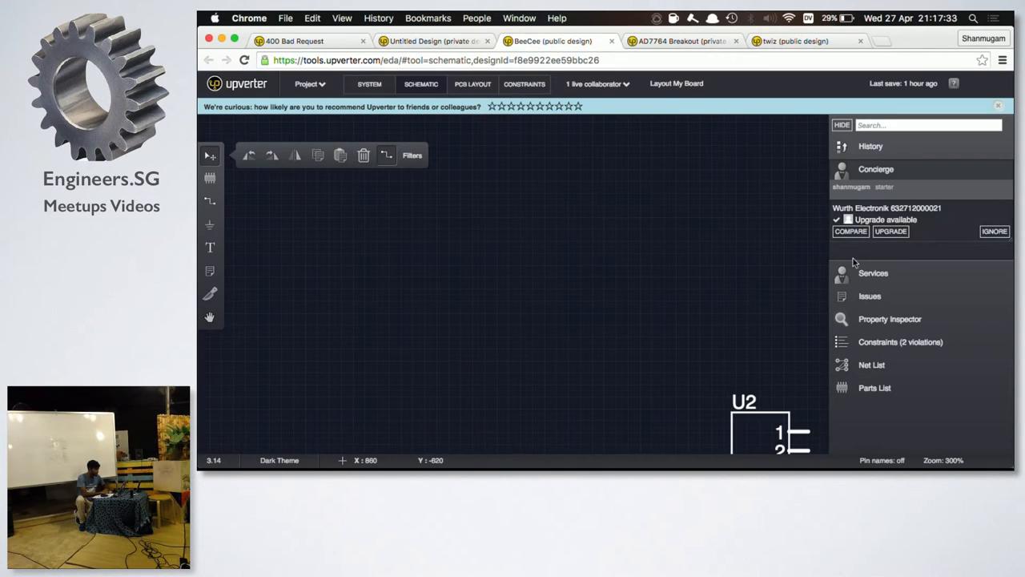
{"action": "left_click", "coordinate": [851, 230]}
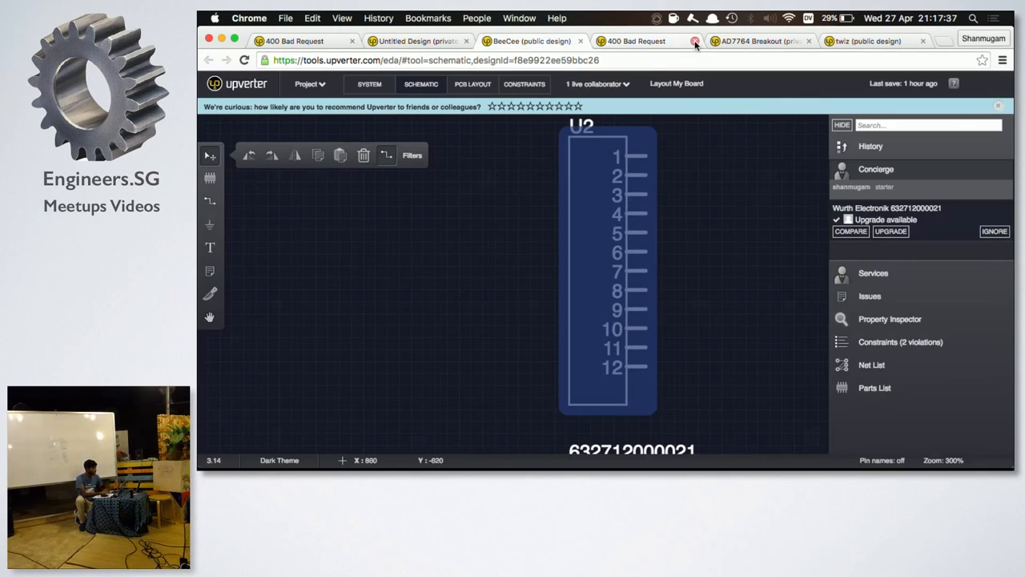
{"action": "left_click", "coordinate": [695, 41]}
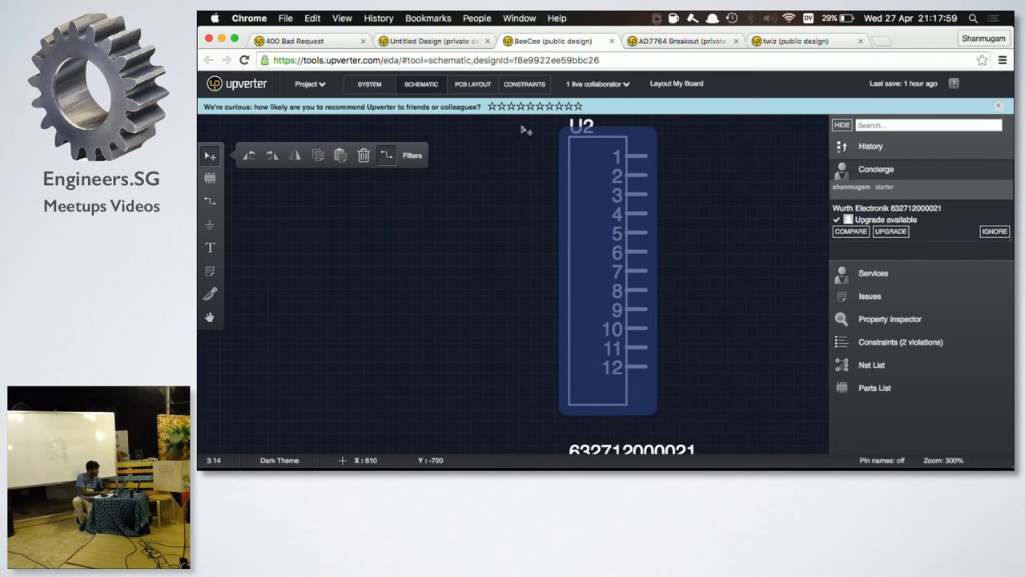
Step: Switch to PCB Layout to view U2's twelve narrow pads between two square mounting pads
{"action": "left_click", "coordinate": [473, 83]}
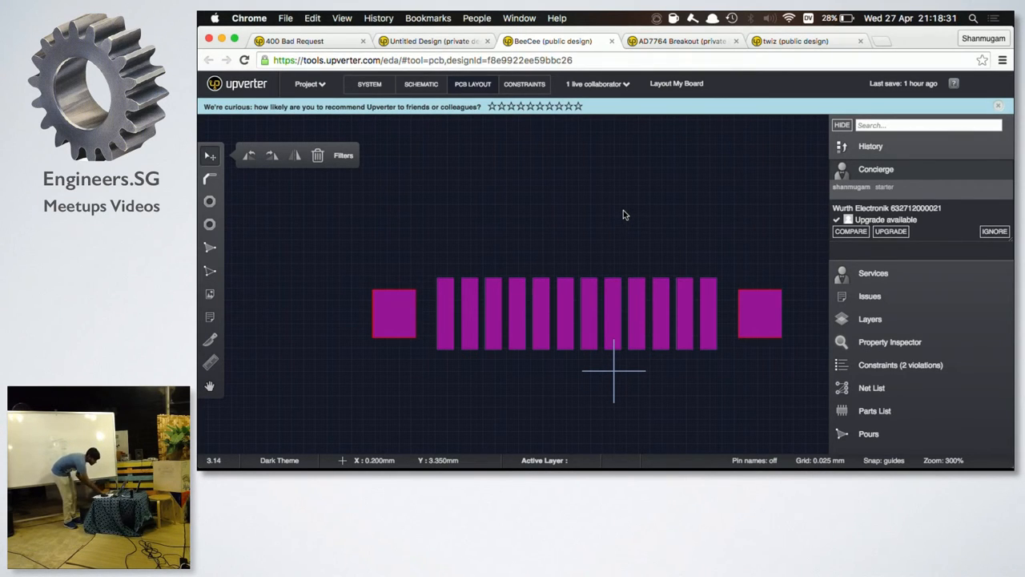
Step: Expand and scroll the Layers list, then switch to the AD7764 Breakout board layout
{"action": "left_click", "coordinate": [870, 319]}
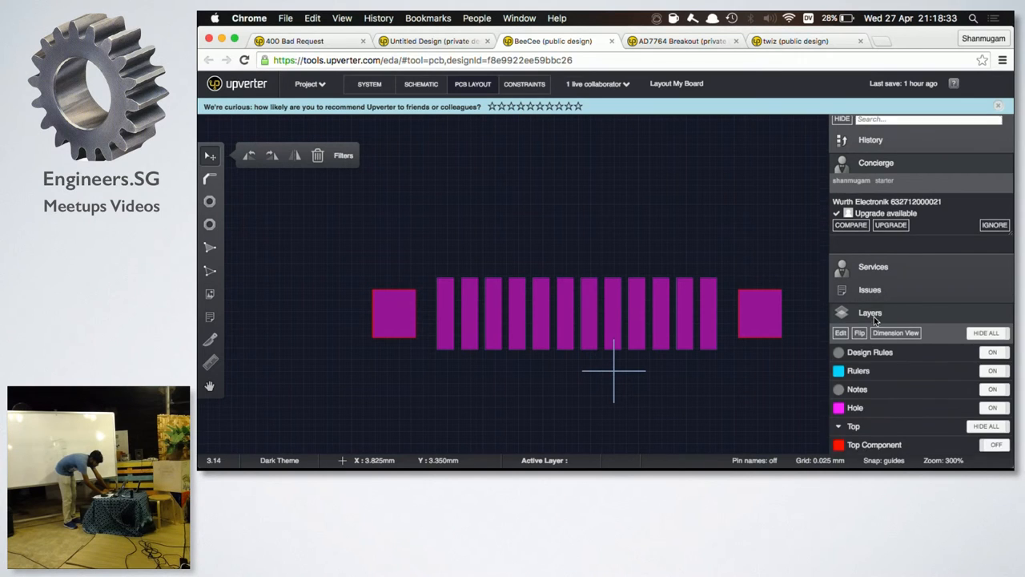
{"action": "scroll", "scroll_direction": "down", "scroll_amount": 3}
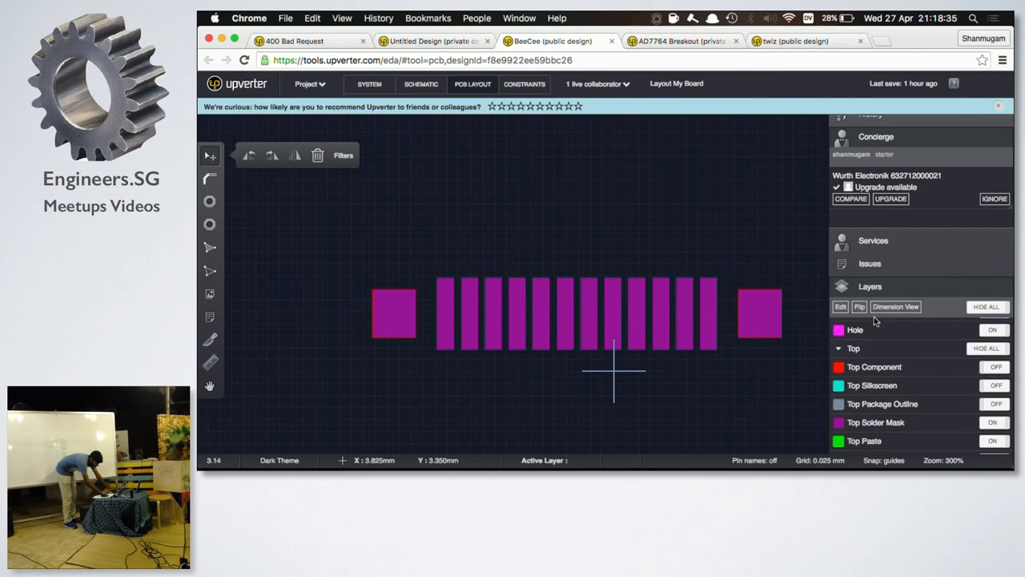
{"action": "left_click", "coordinate": [985, 347]}
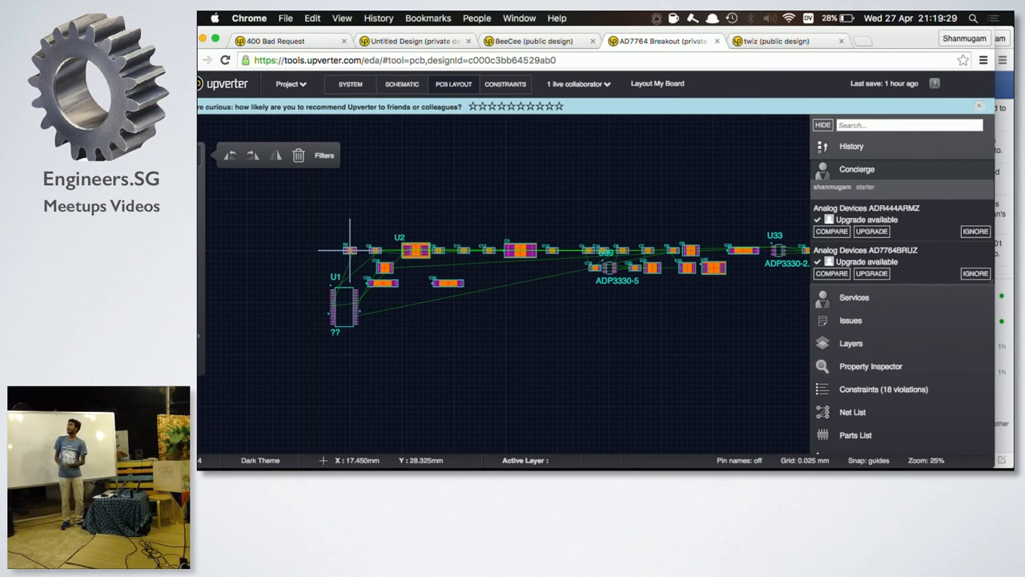
{"action": "mouse_move", "coordinate": [265, 132]}
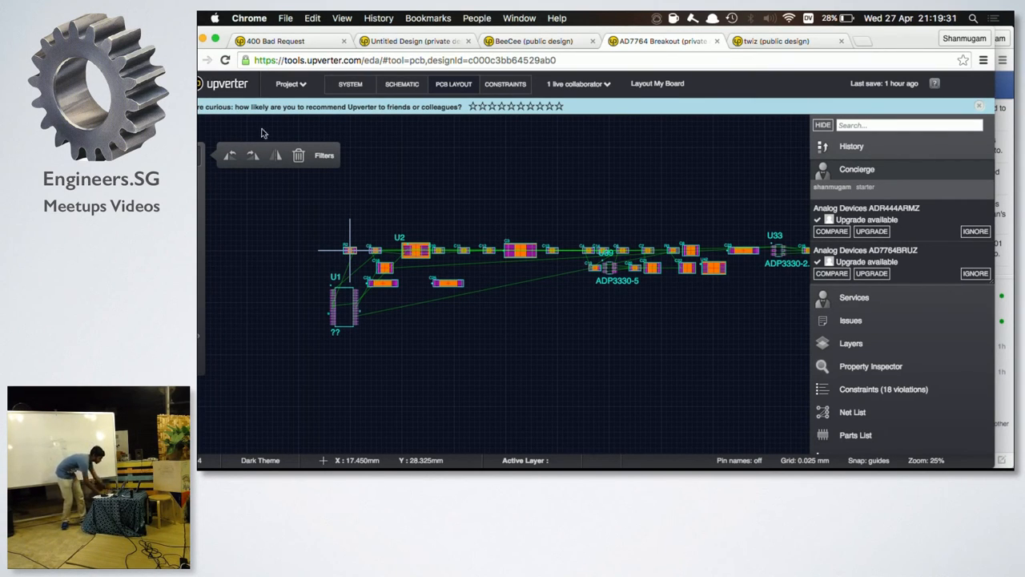
Step: Switch to the AD7764 Breakout schematic showing the ADP3330 regulator circuit
{"action": "left_click", "coordinate": [401, 83]}
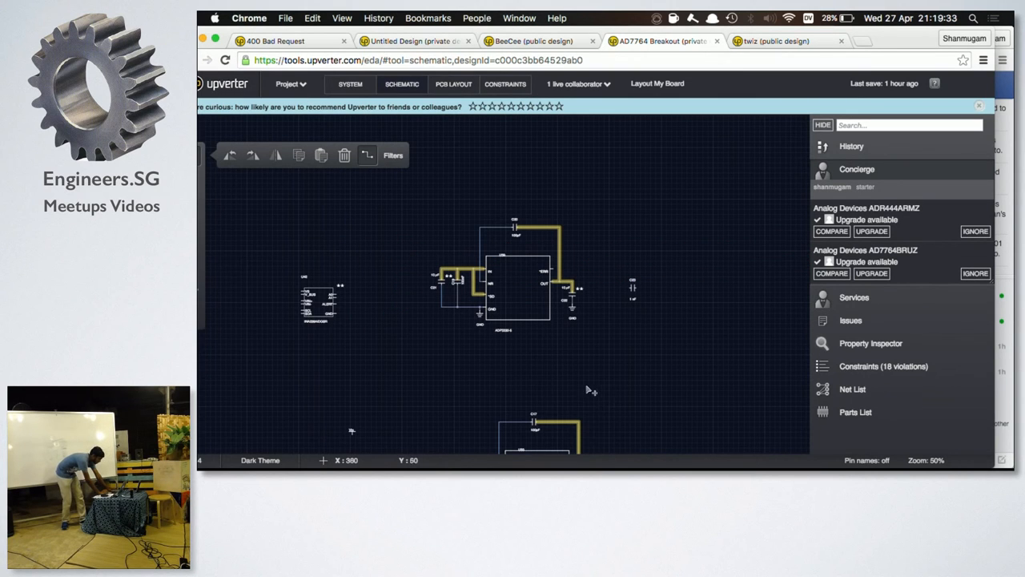